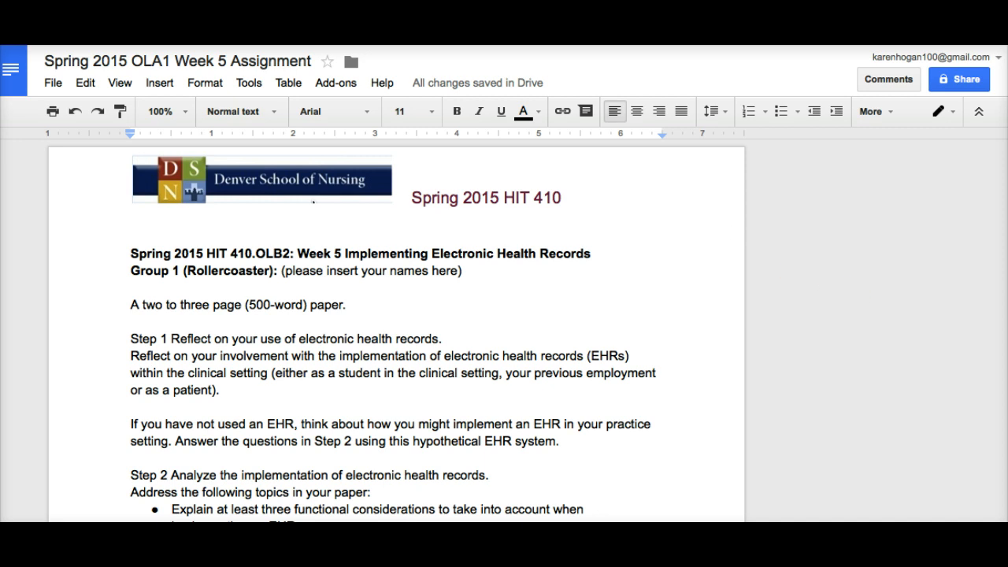
# Browse the document, then bring up the File menu with its Download as export formats.
pyautogui.scroll(-3)
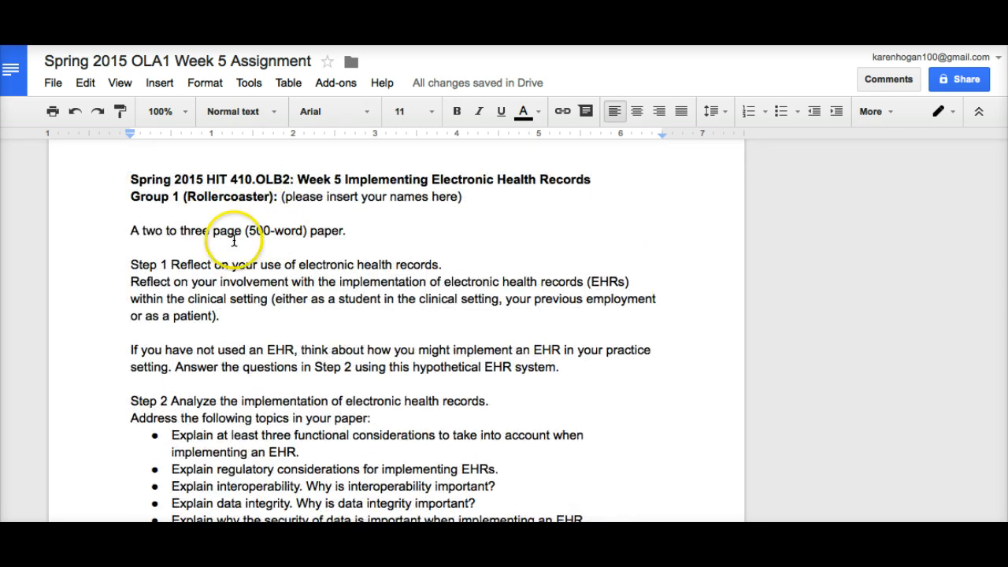
pyautogui.scroll(-3)
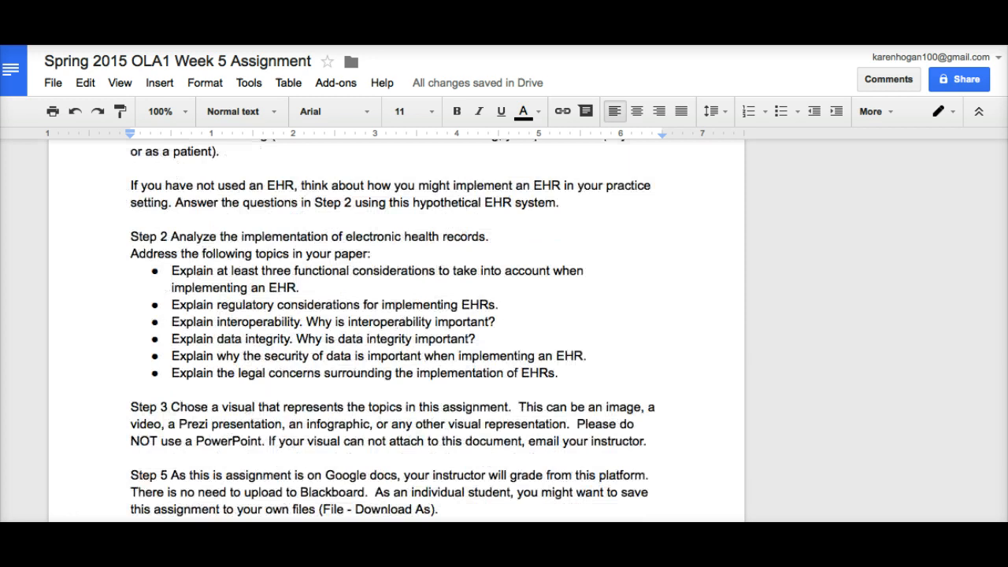
pyautogui.scroll(-3)
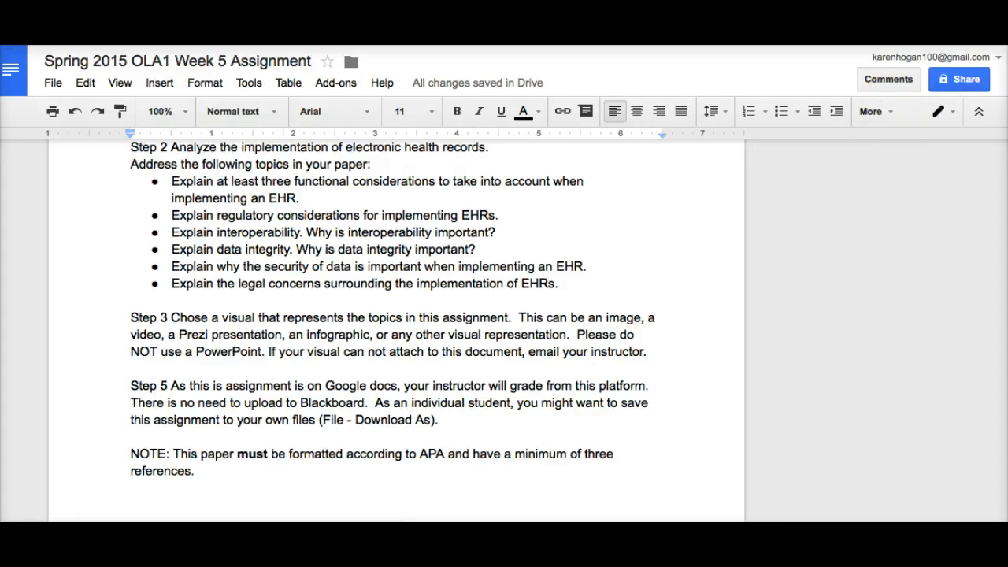
pyautogui.scroll(3)
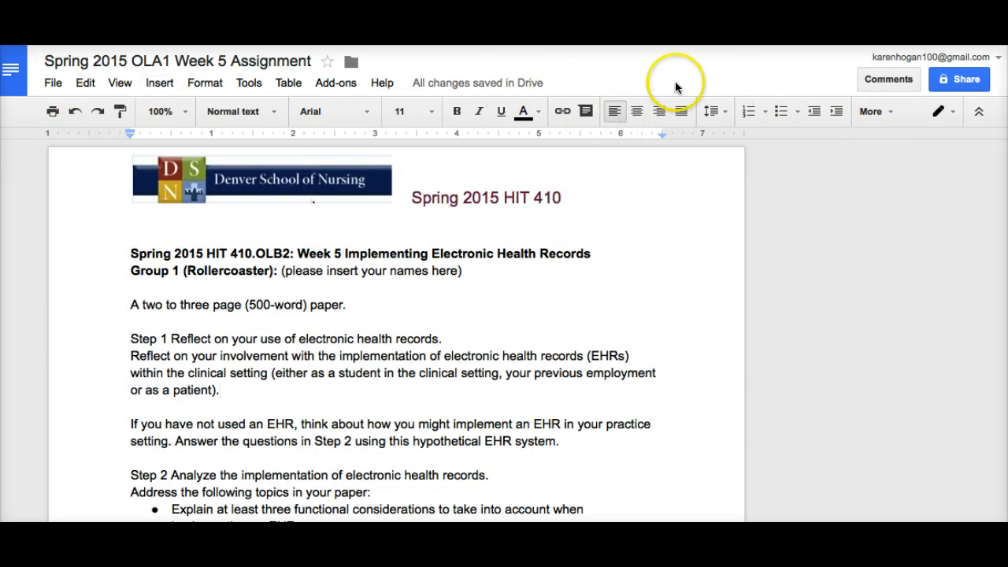
pyautogui.moveTo(54, 82)
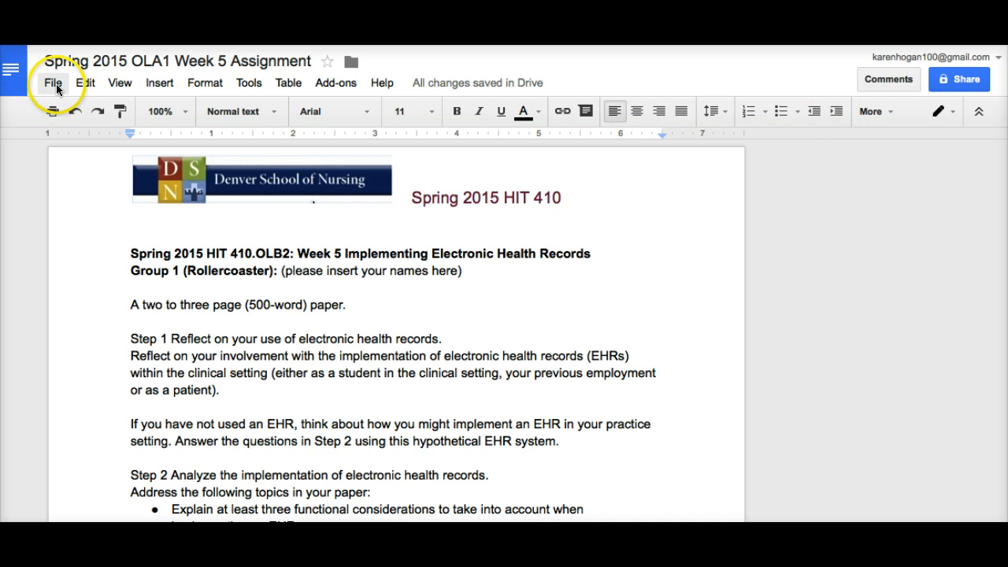
pyautogui.click(54, 82)
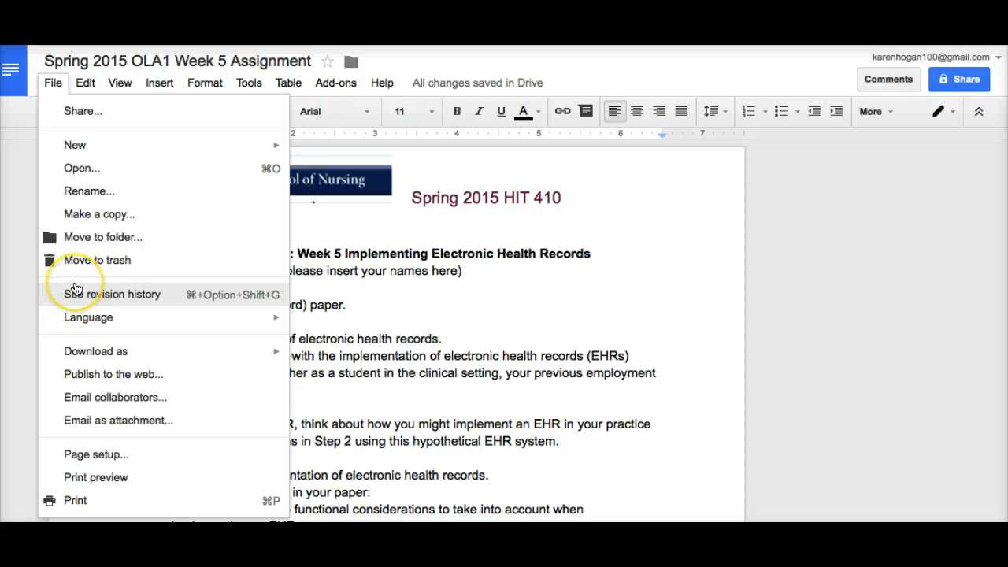
pyautogui.moveTo(61, 306)
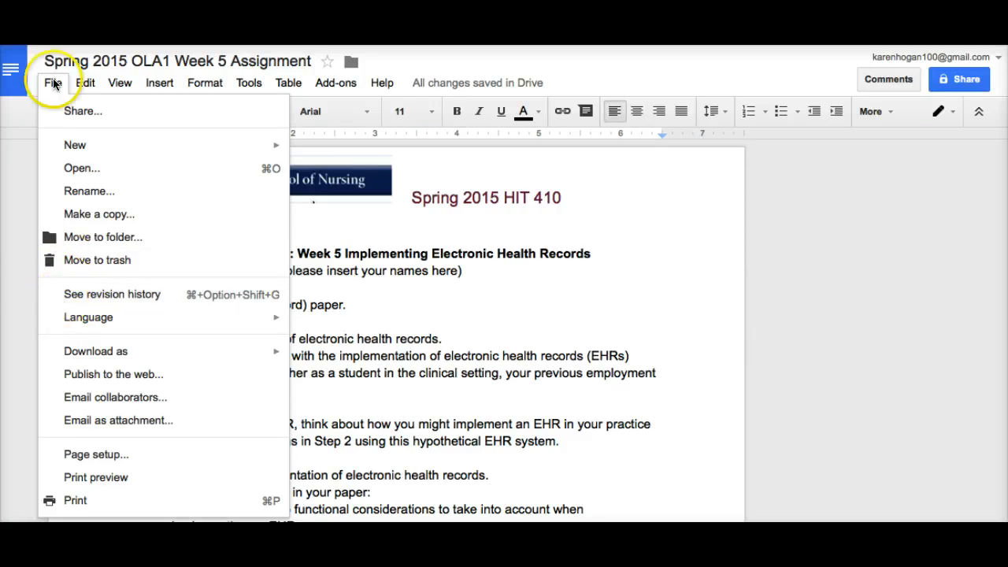
pyautogui.moveTo(94, 350)
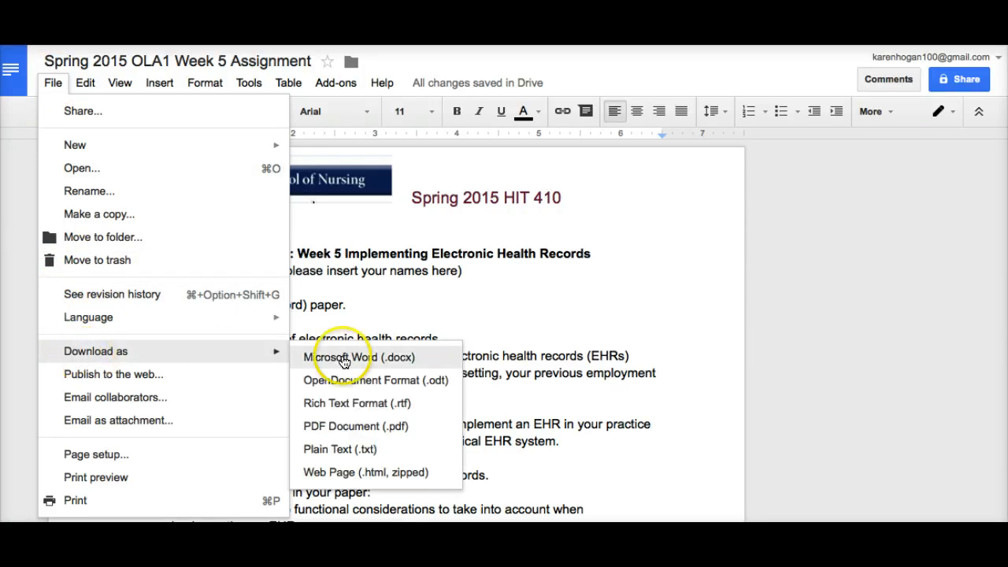
pyautogui.moveTo(400, 372)
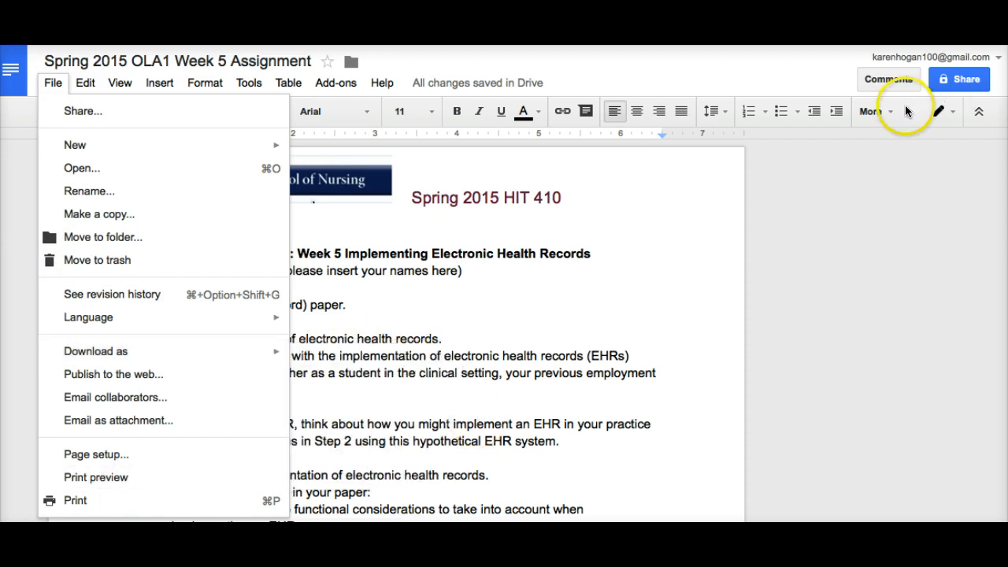
# Review the existing comments, then start a new comment at the end of the Step 1 paragraph.
pyautogui.click(888, 79)
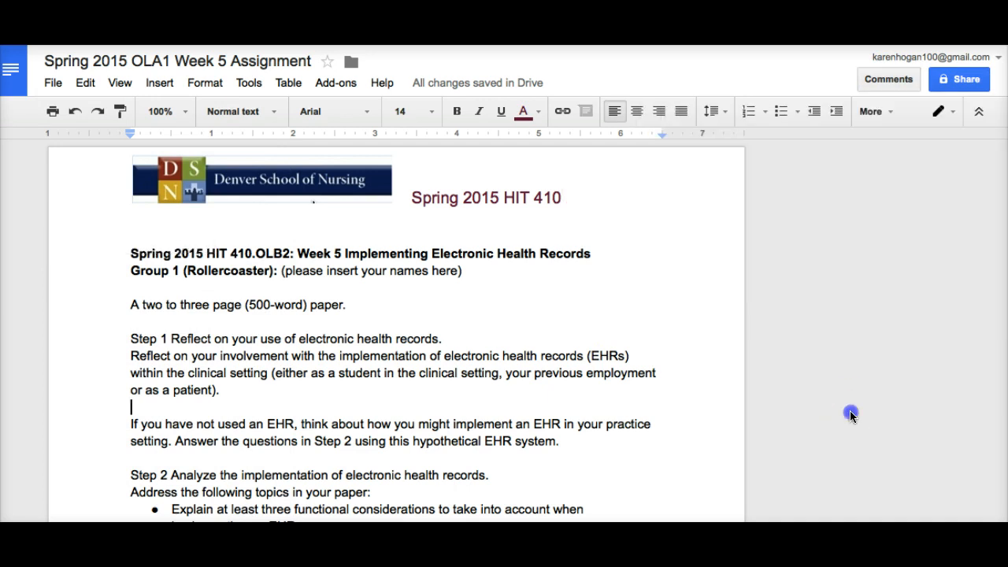
pyautogui.click(888, 79)
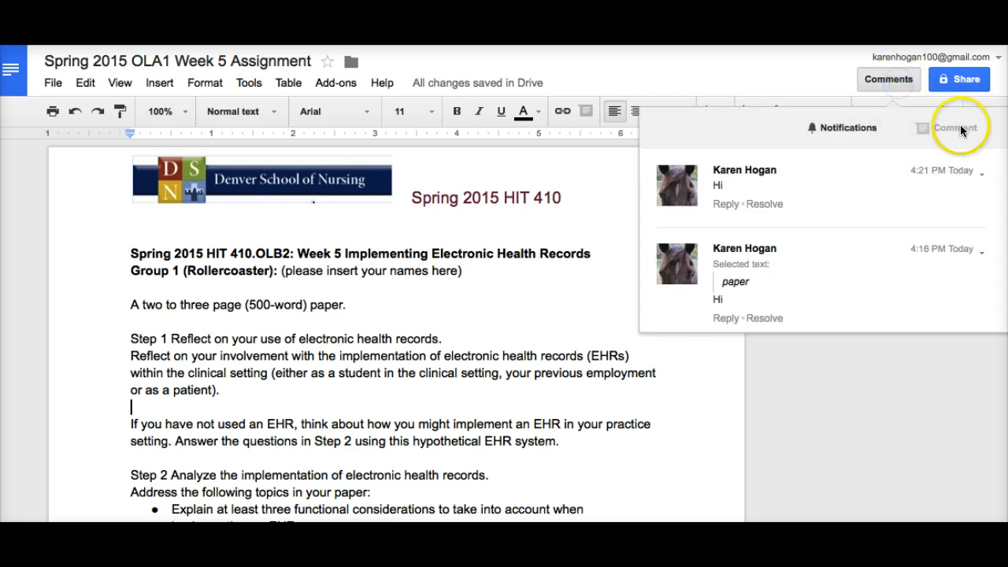
pyautogui.click(888, 78)
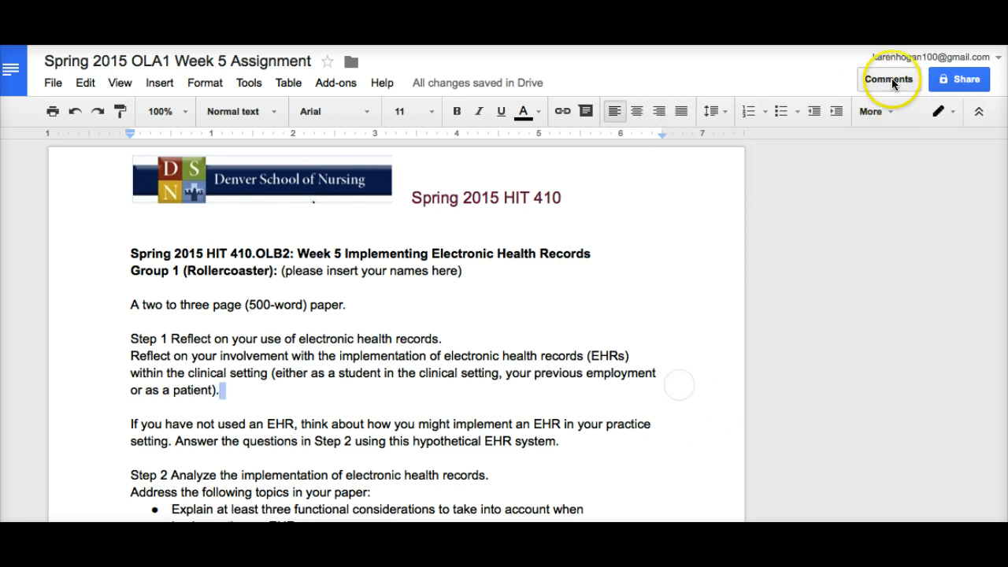
pyautogui.click(888, 79)
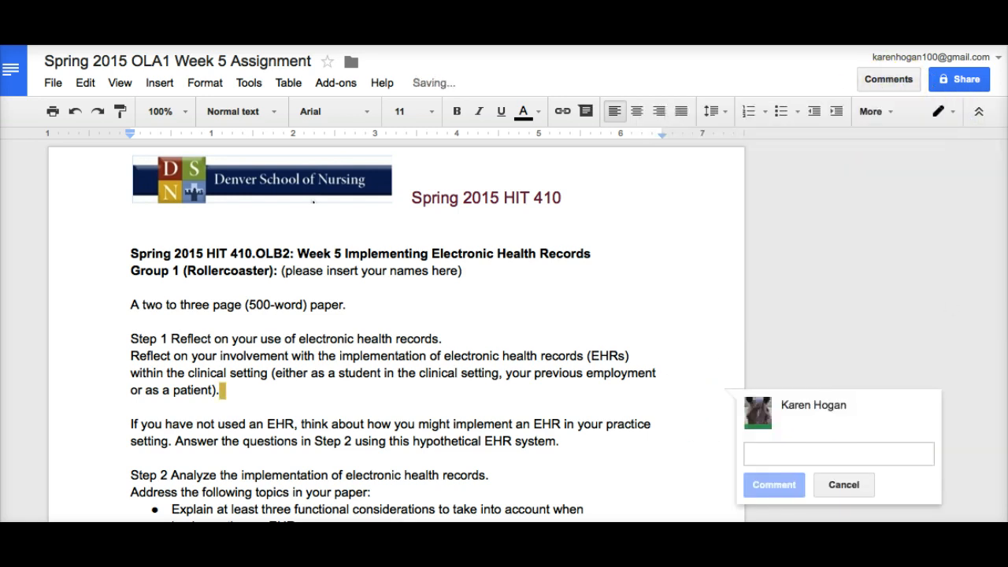
# Post the comment "Hi This is Karen" on the Step 1 reflection paragraph.
pyautogui.write('Hi')
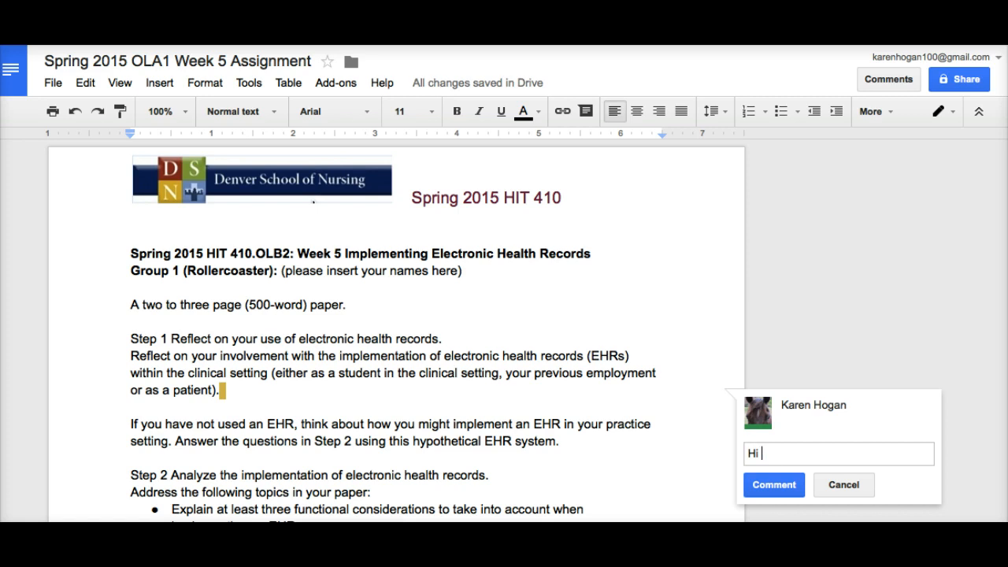
pyautogui.write('This is K')
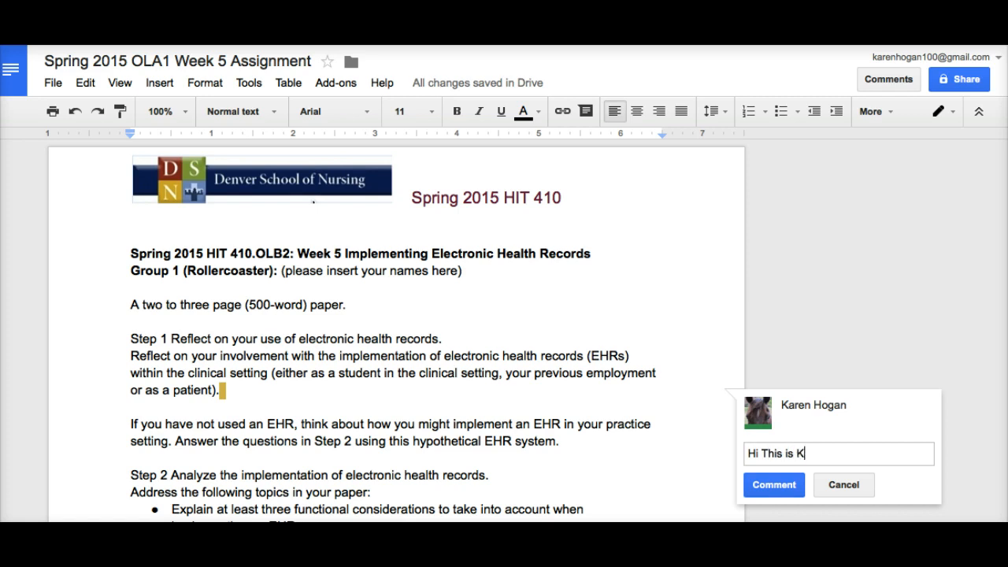
pyautogui.write('aren')
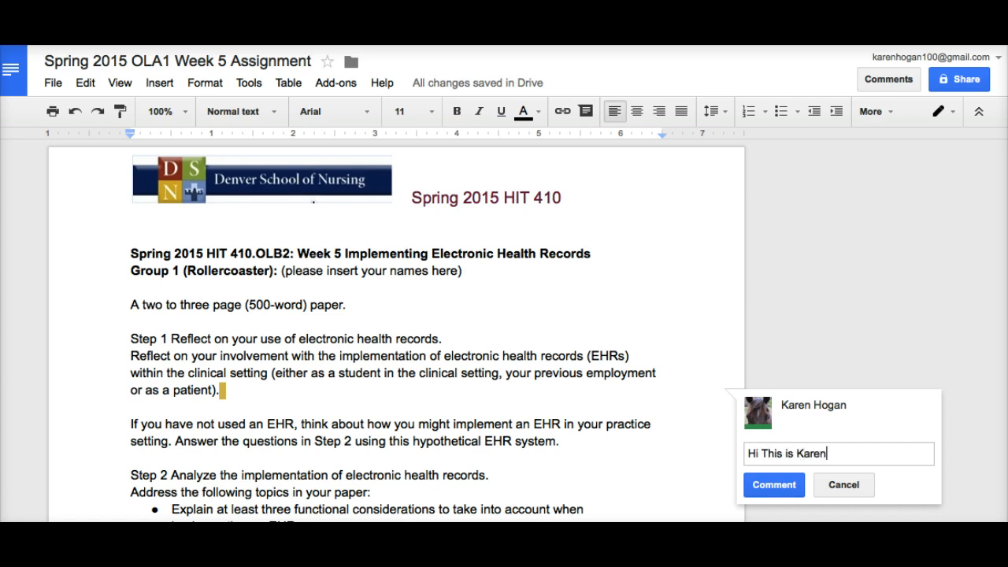
pyautogui.click(774, 485)
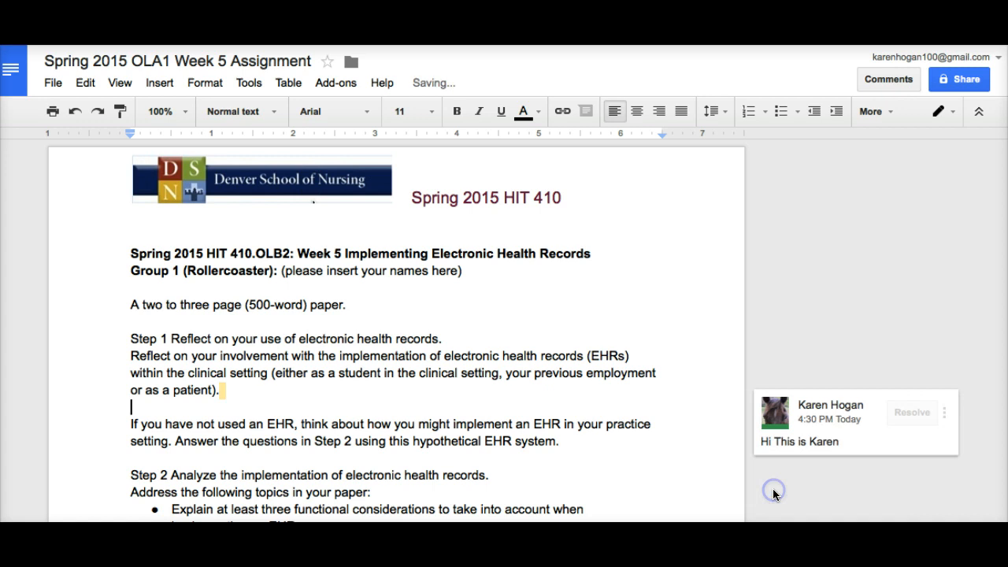
pyautogui.moveTo(971, 233)
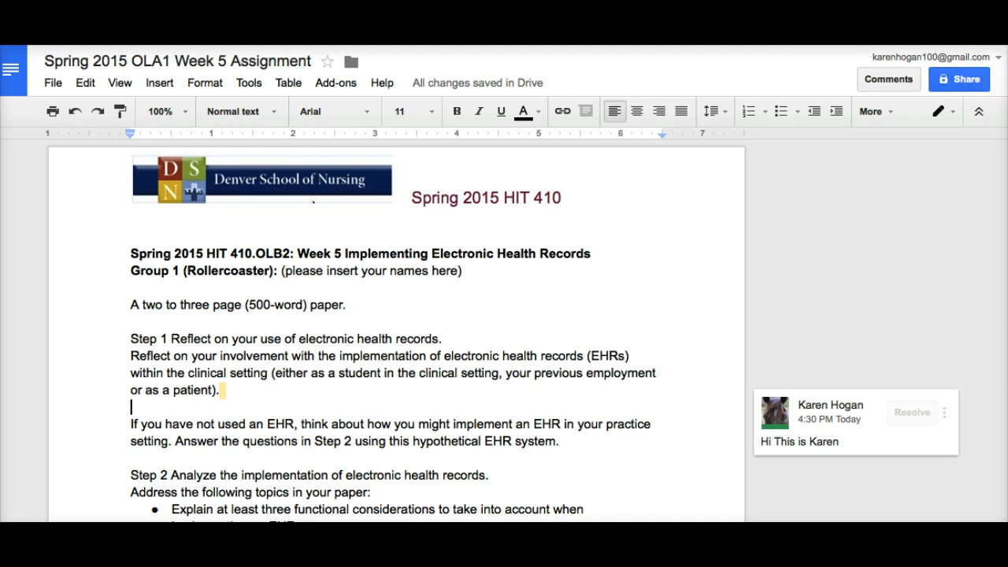
pyautogui.moveTo(983, 51)
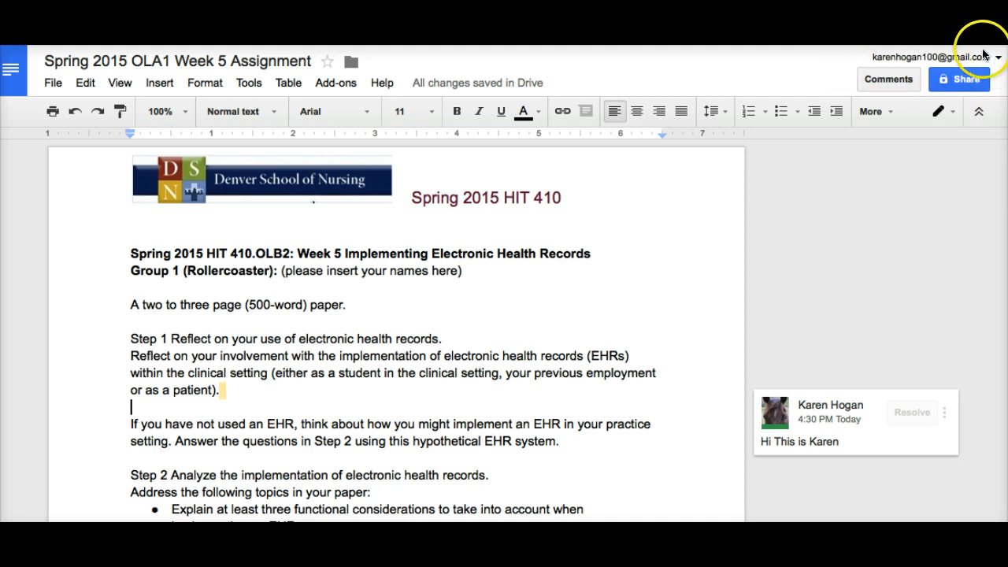
pyautogui.moveTo(641, 243)
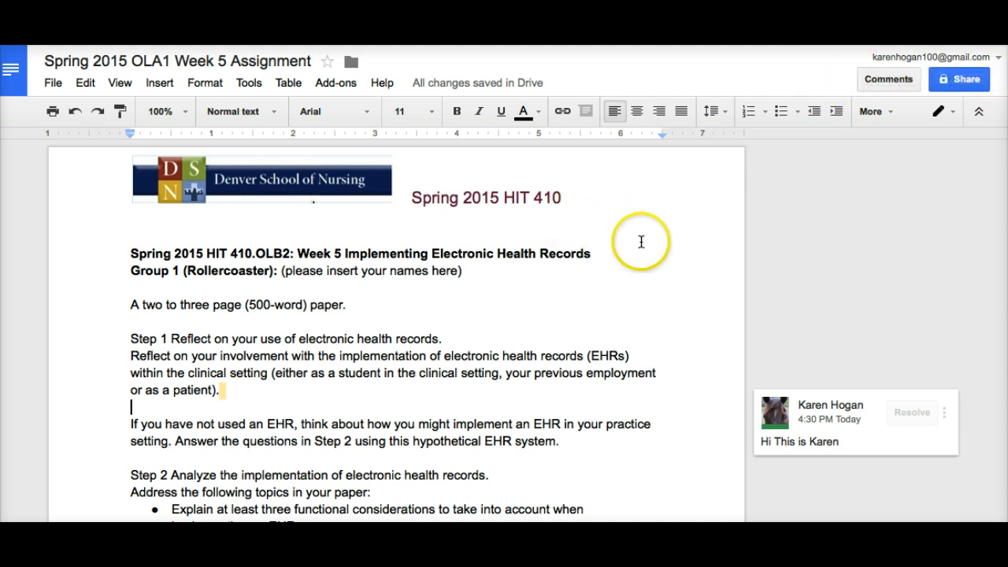
pyautogui.moveTo(536, 122)
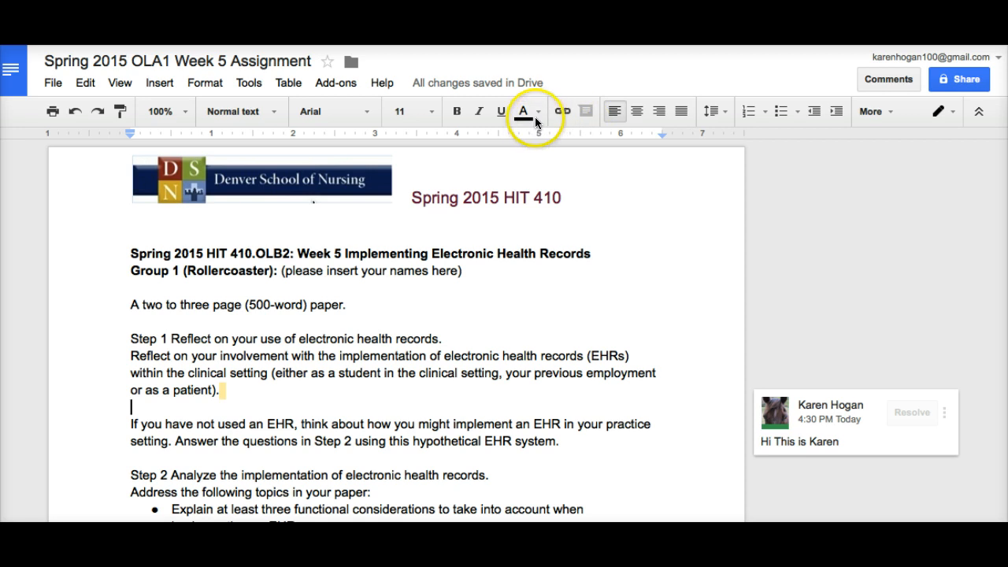
pyautogui.click(523, 110)
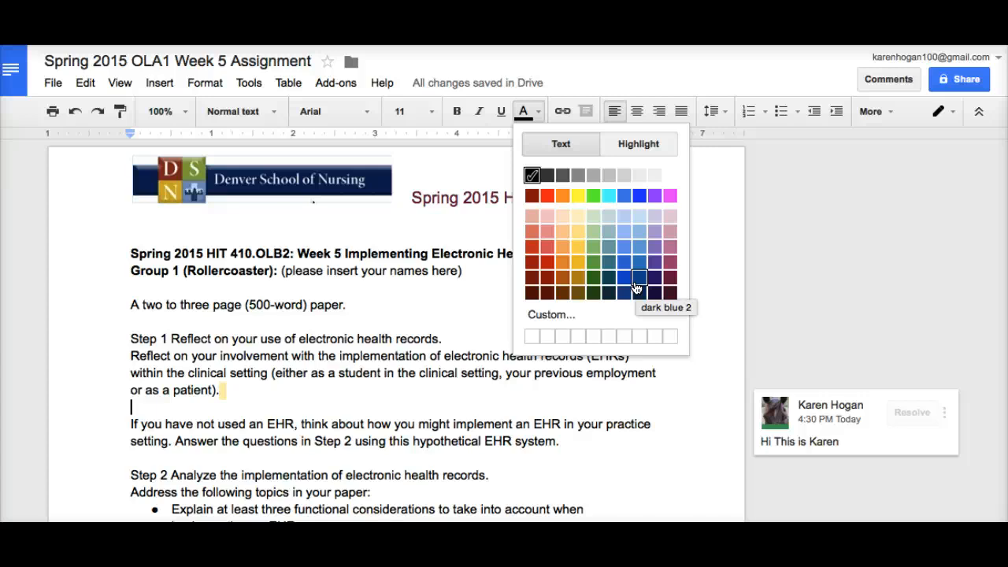
pyautogui.moveTo(942, 220)
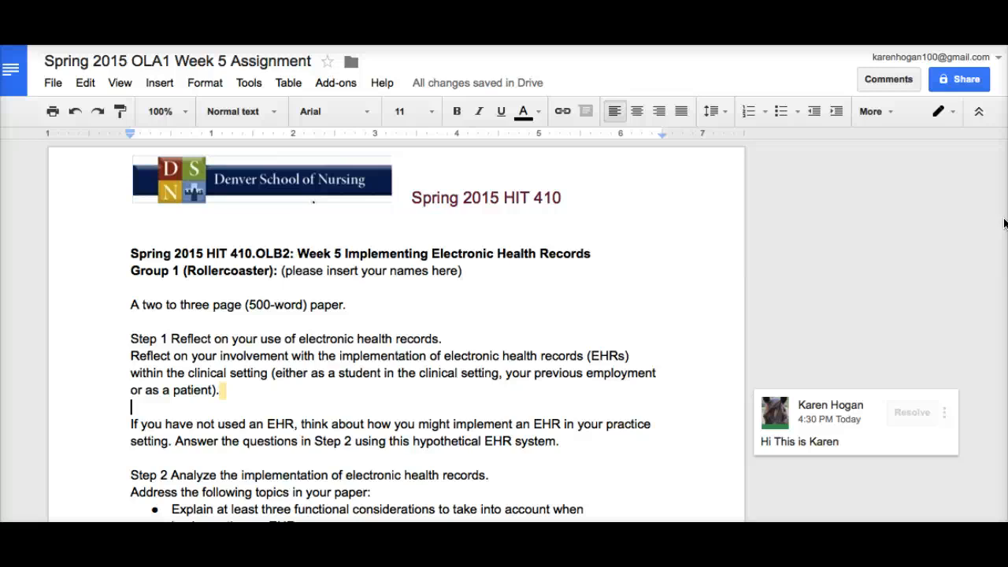
pyautogui.moveTo(510, 386)
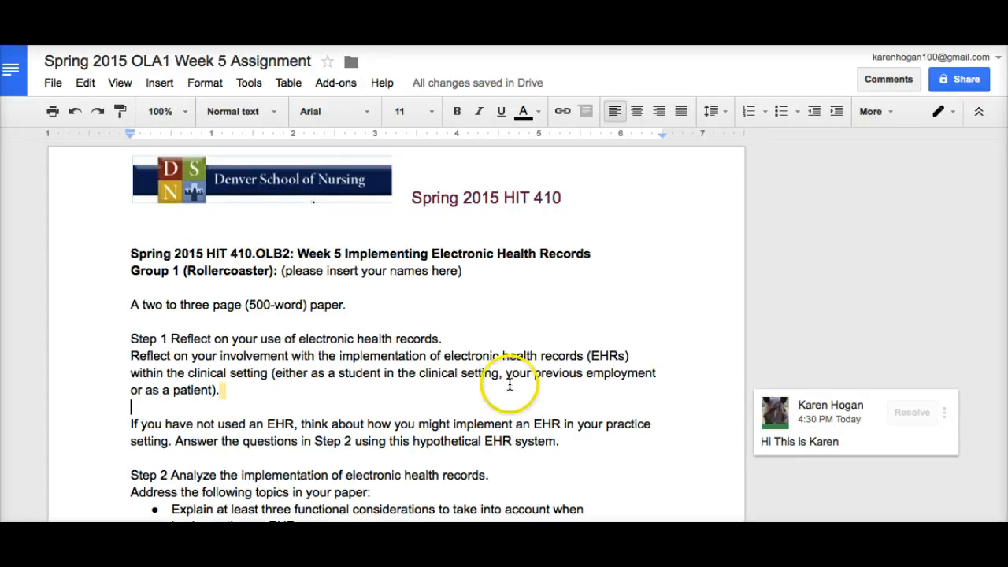
pyautogui.moveTo(637, 252)
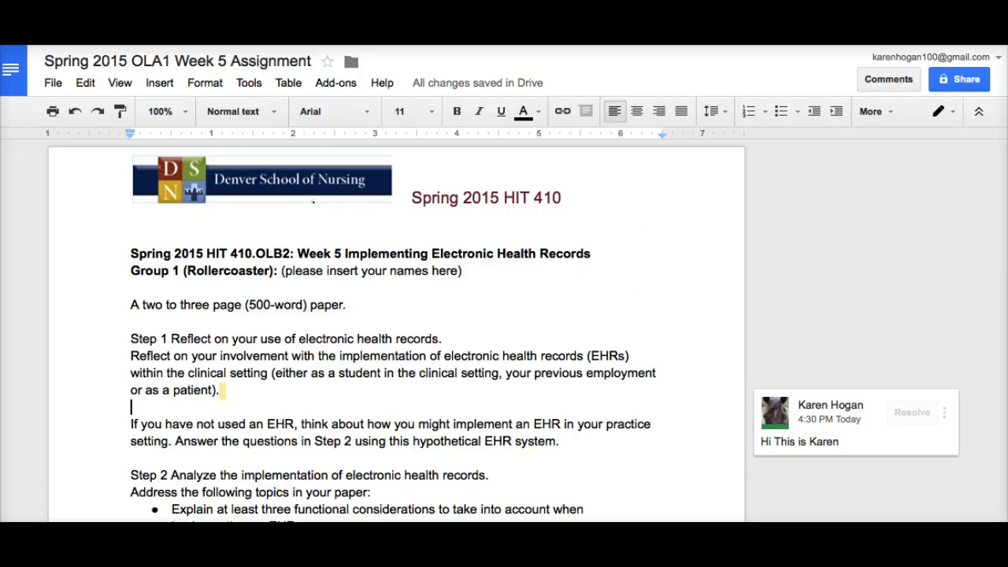
pyautogui.moveTo(863, 300)
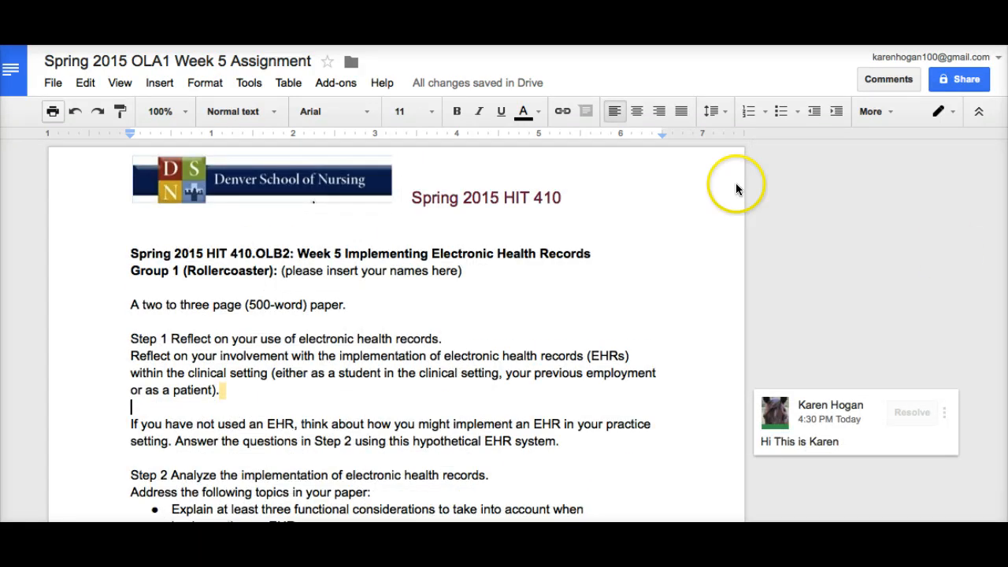
pyautogui.moveTo(239, 159)
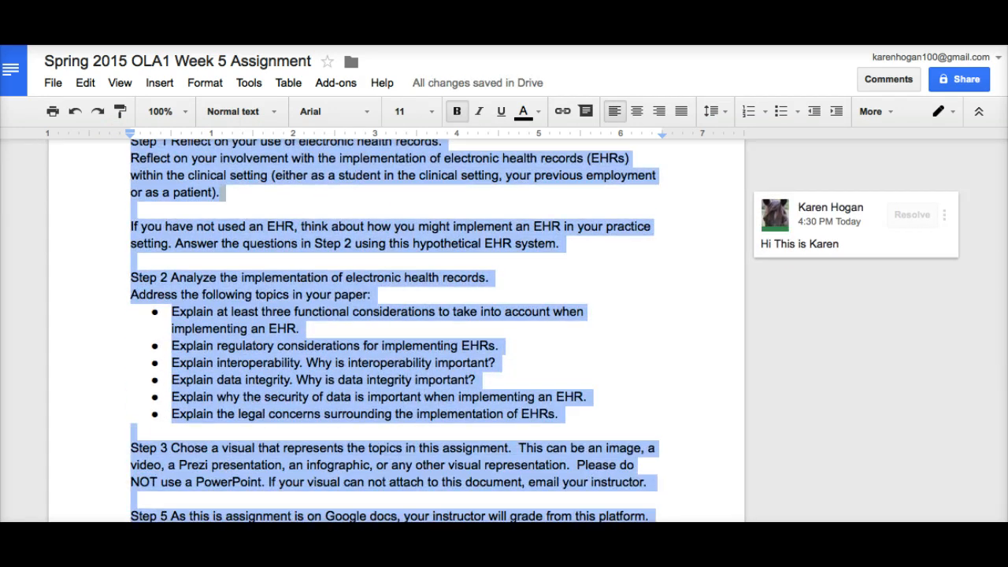
pyautogui.press('Delete')
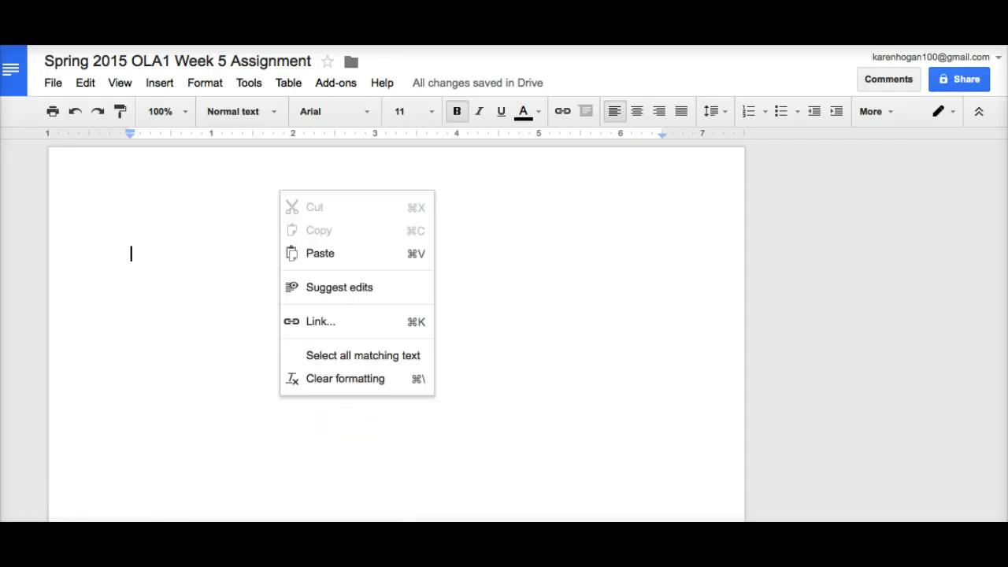
pyautogui.click(518, 276)
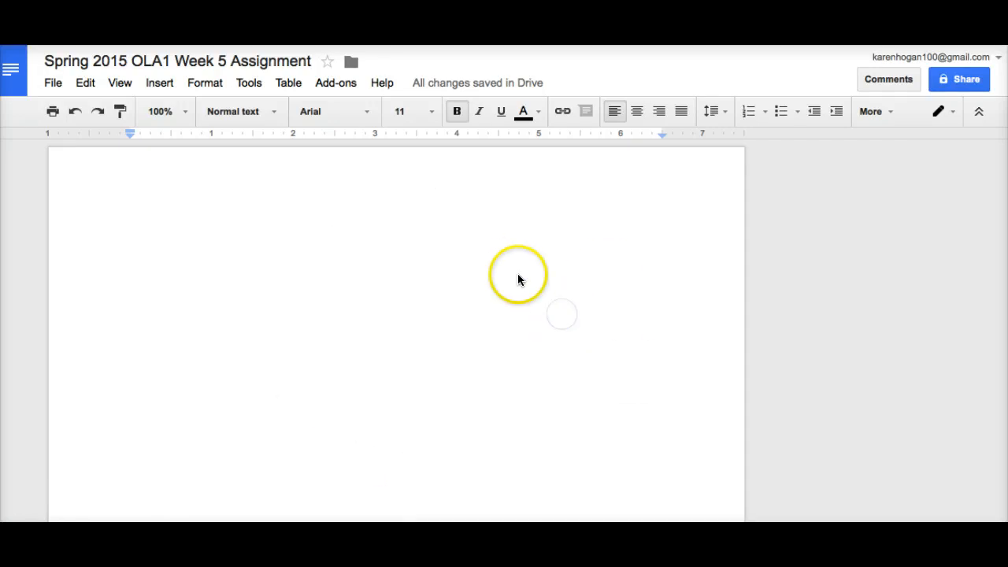
pyautogui.moveTo(511, 298)
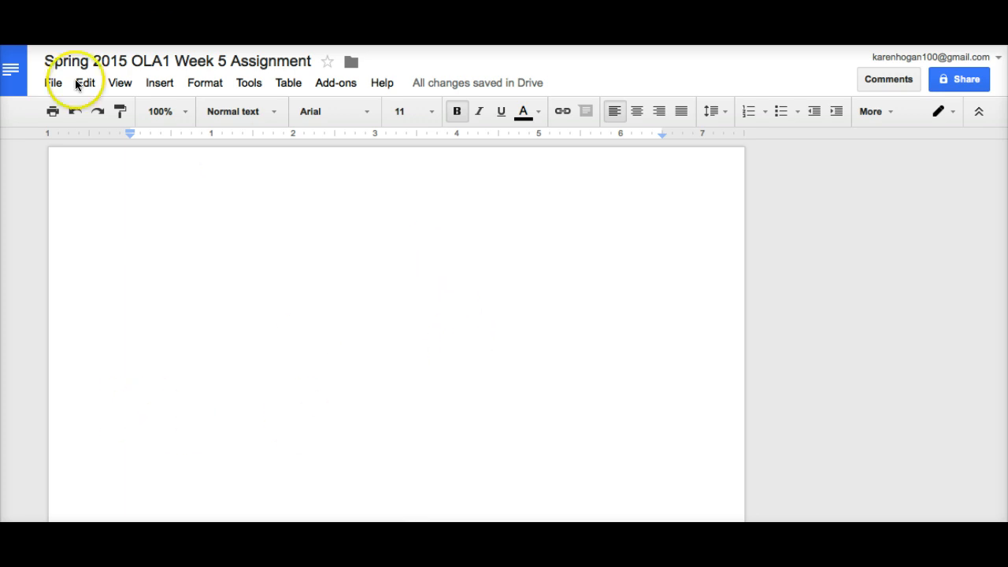
# Insert a header and enter the running head EHR IMPLEMENTATION in it.
pyautogui.click(159, 82)
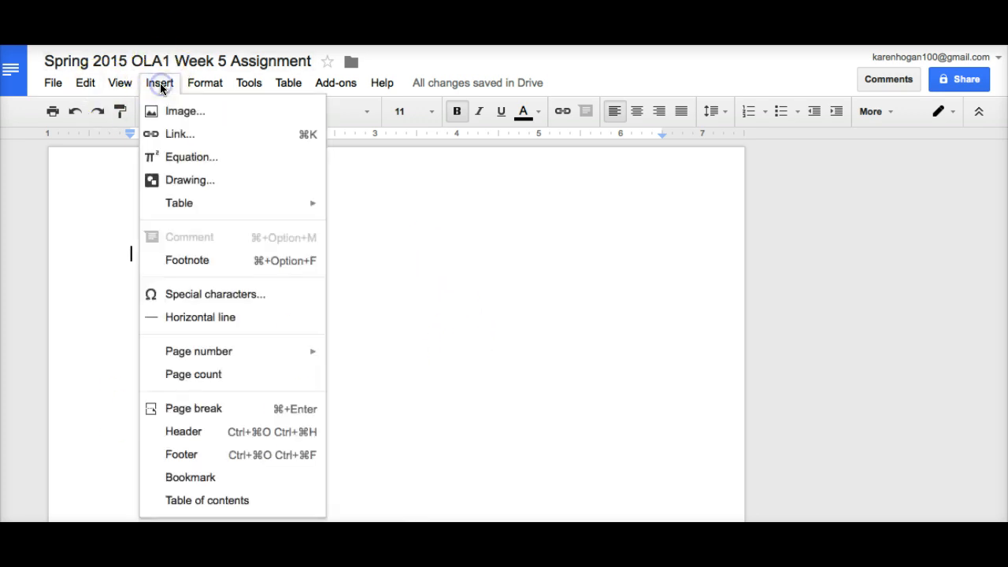
pyautogui.moveTo(195, 432)
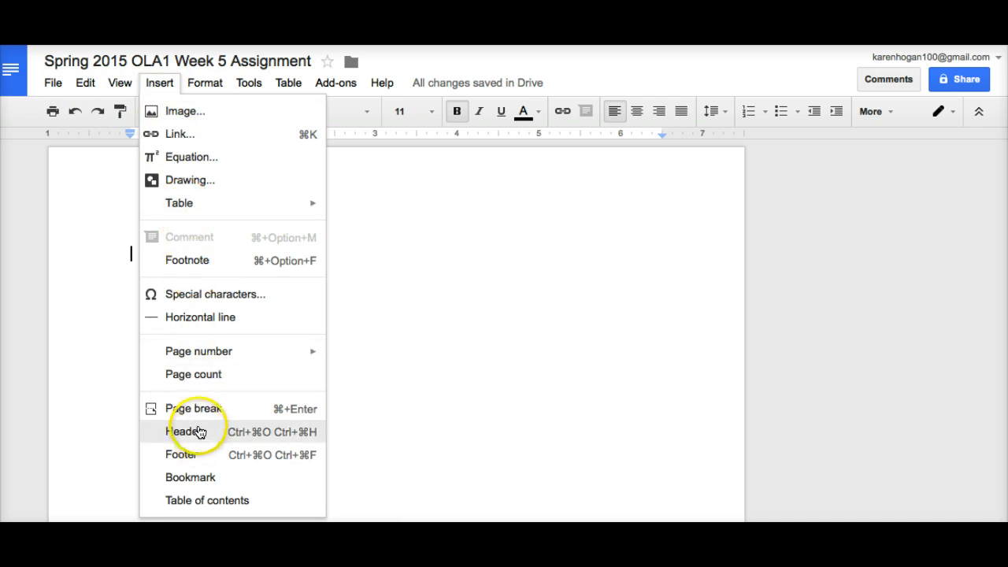
pyautogui.click(186, 431)
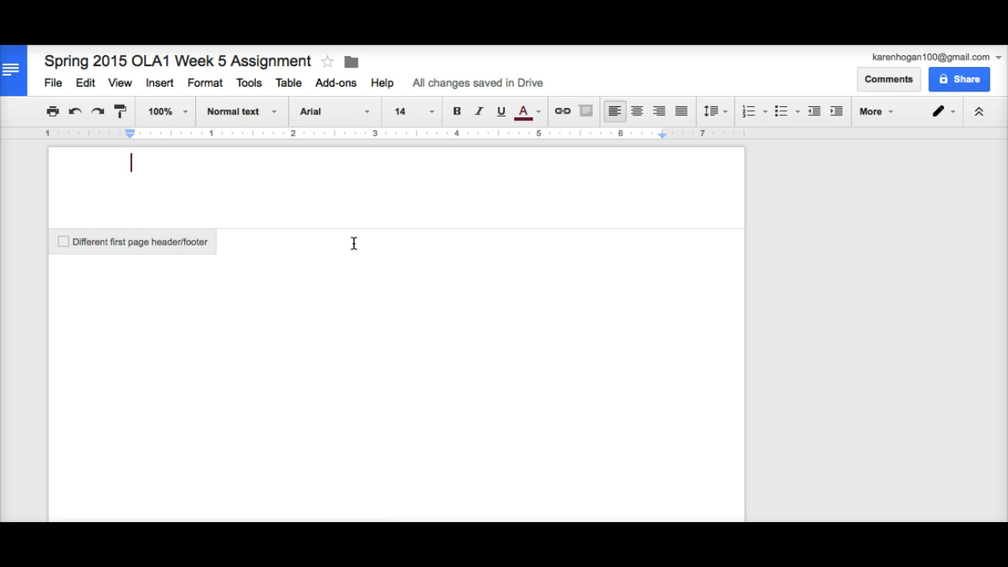
pyautogui.write('eh')
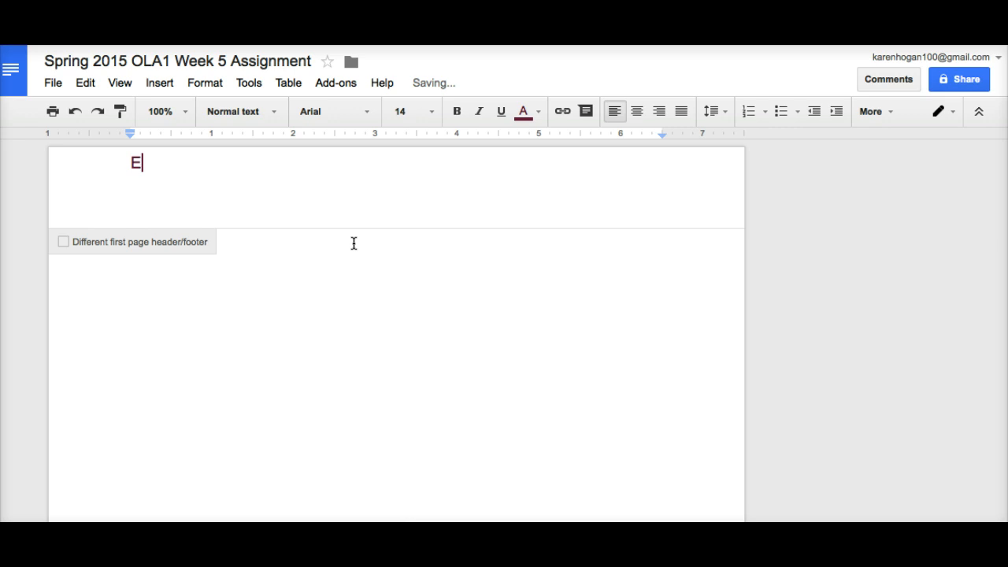
pyautogui.write('HR IMPLEME')
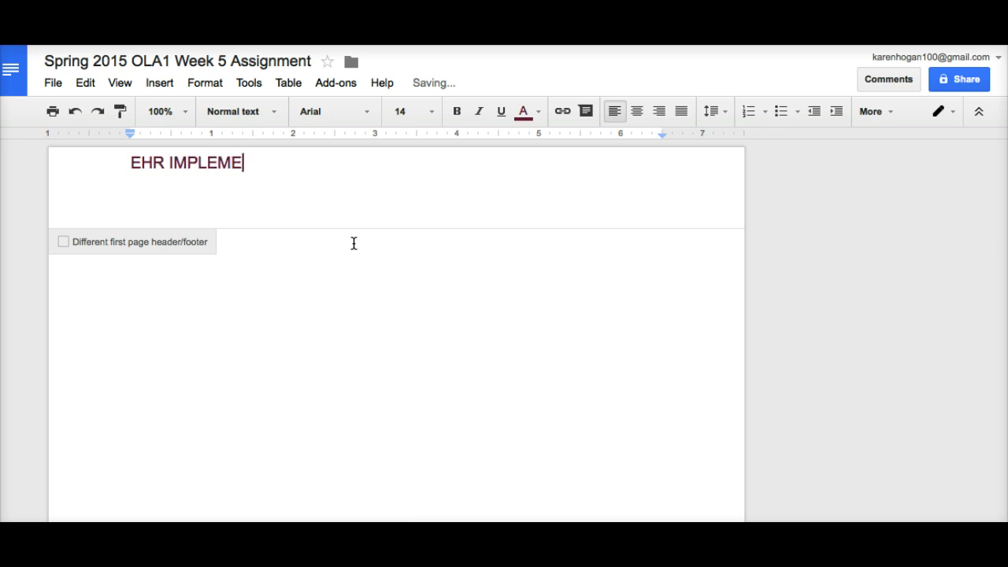
pyautogui.write('NTATION')
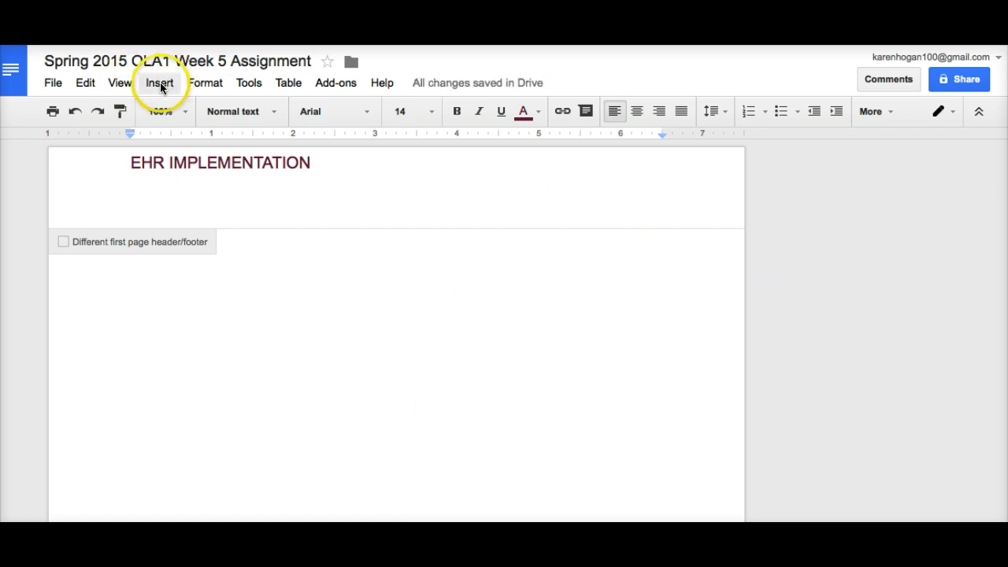
# Insert page number 1 beside the running head and set the running head in smaller Times New Roman.
pyautogui.click(159, 82)
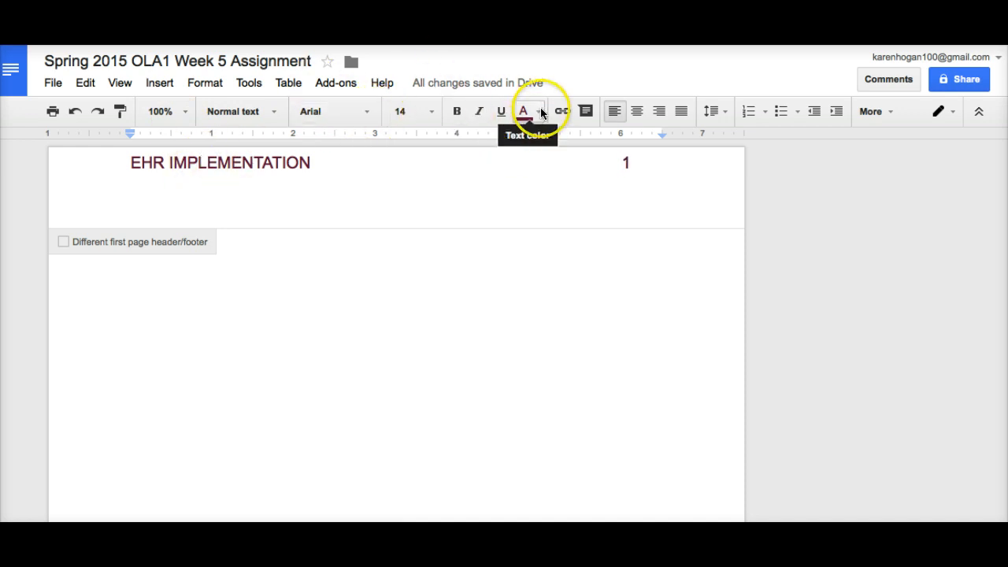
pyautogui.click(539, 110)
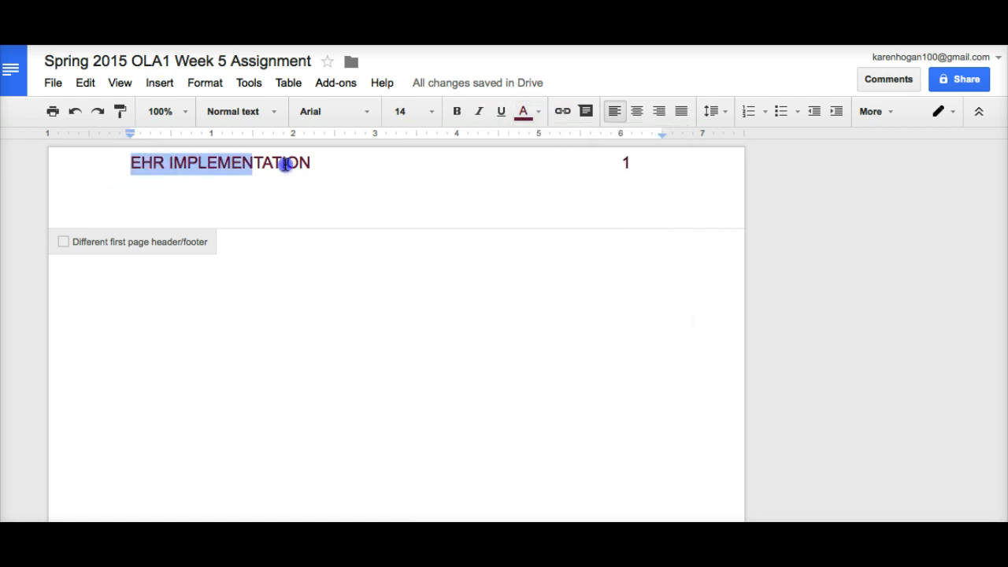
pyautogui.click(368, 110)
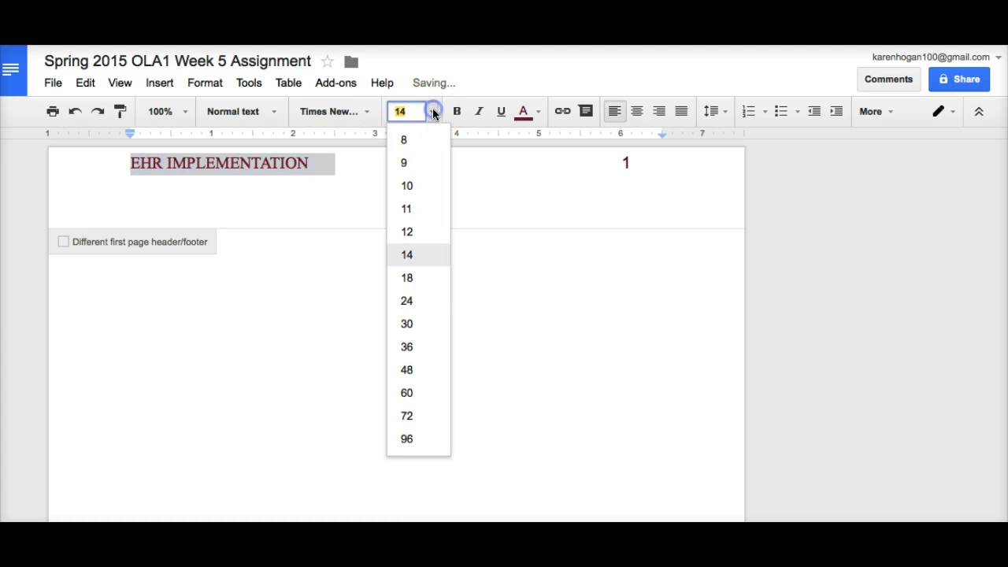
pyautogui.click(406, 231)
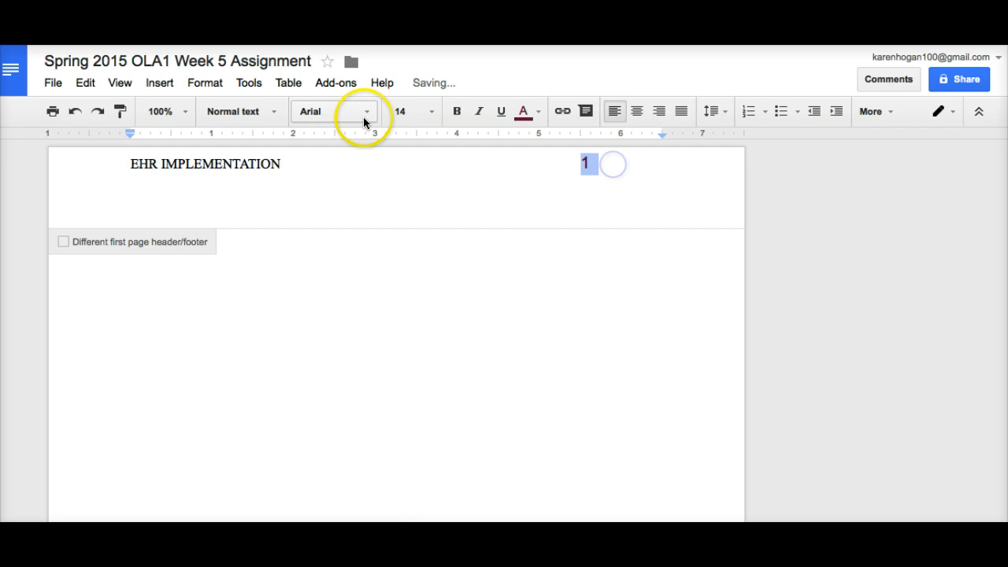
# Set the page number in Times New Roman at 12 point.
pyautogui.click(331, 110)
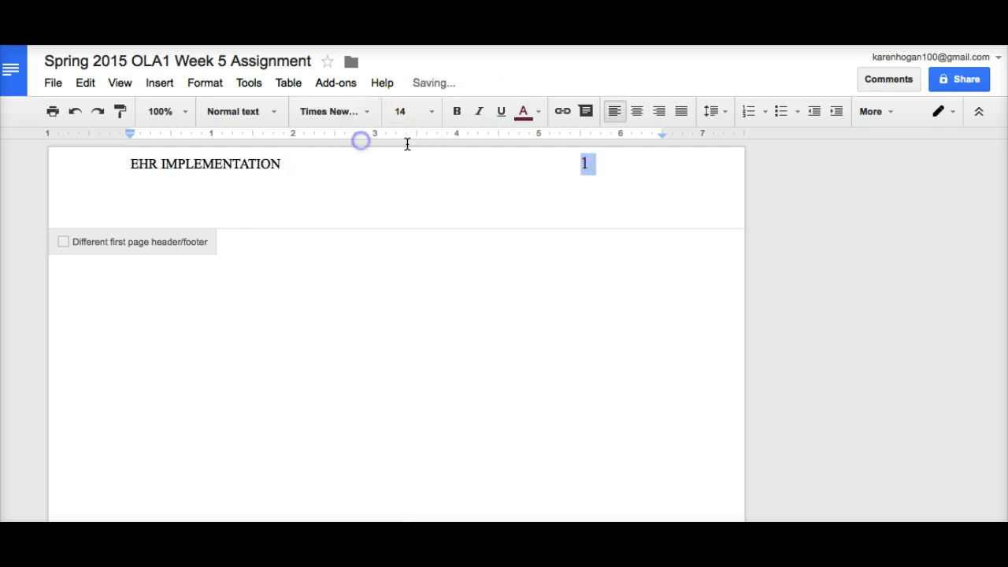
pyautogui.click(430, 110)
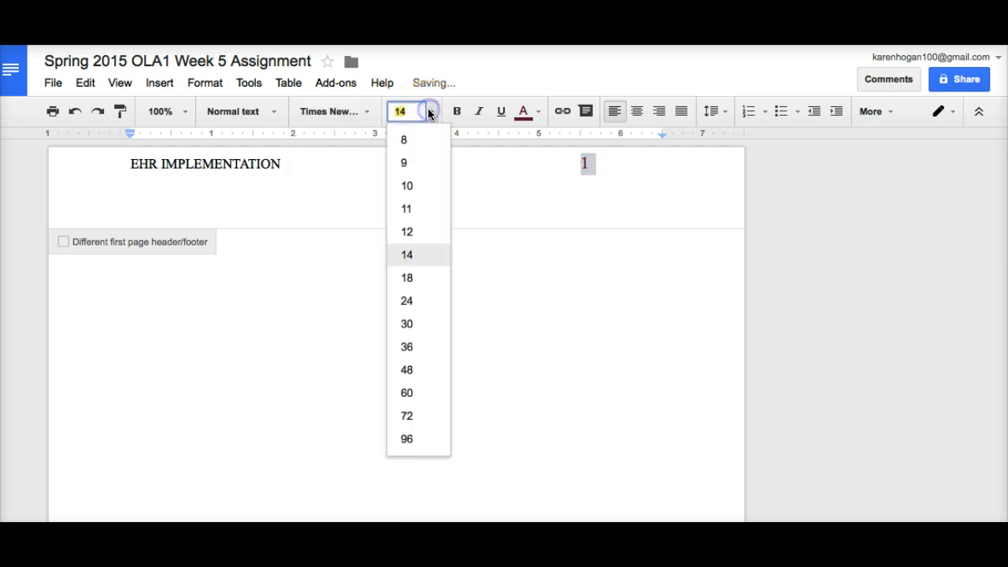
pyautogui.click(406, 232)
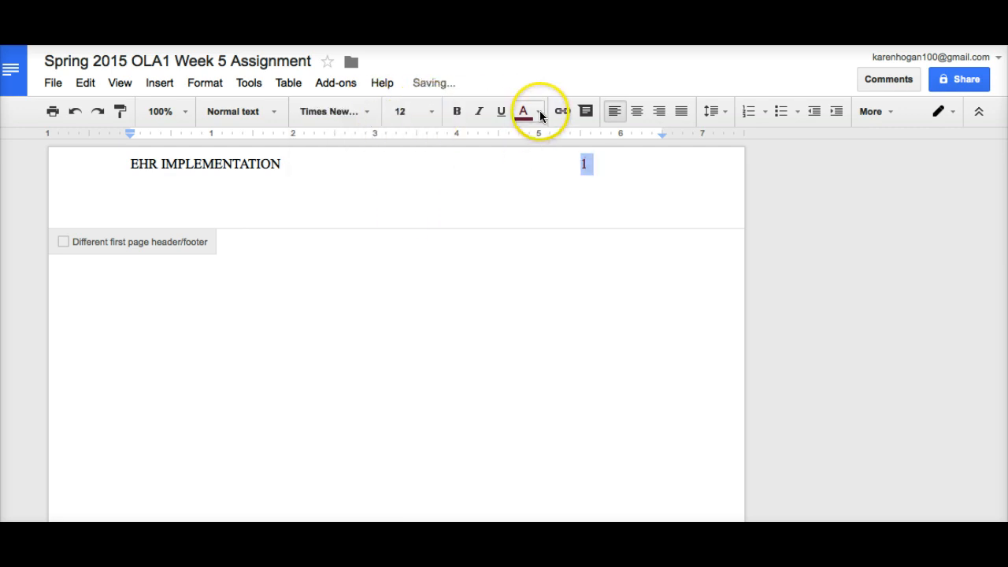
pyautogui.click(539, 111)
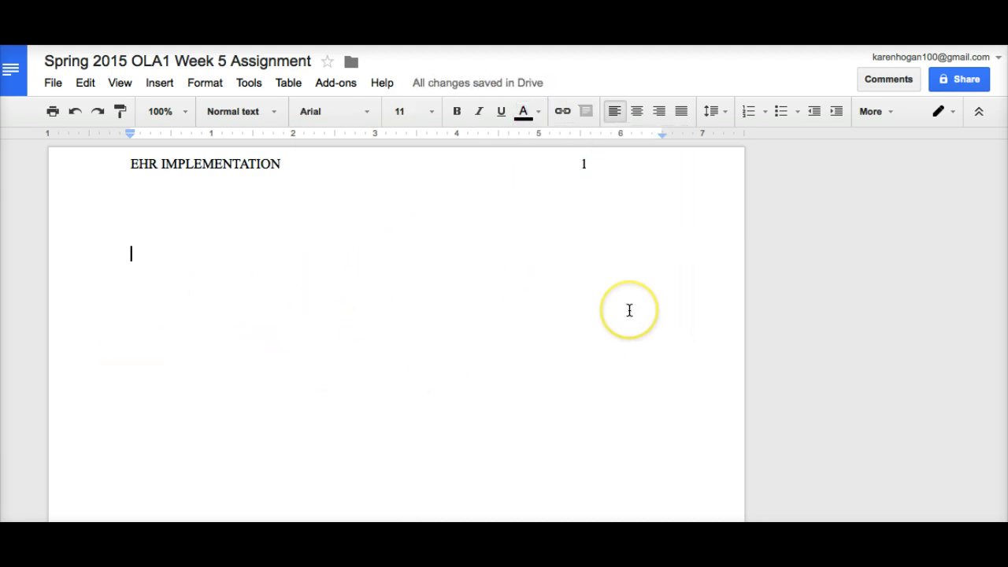
pyautogui.moveTo(155, 181)
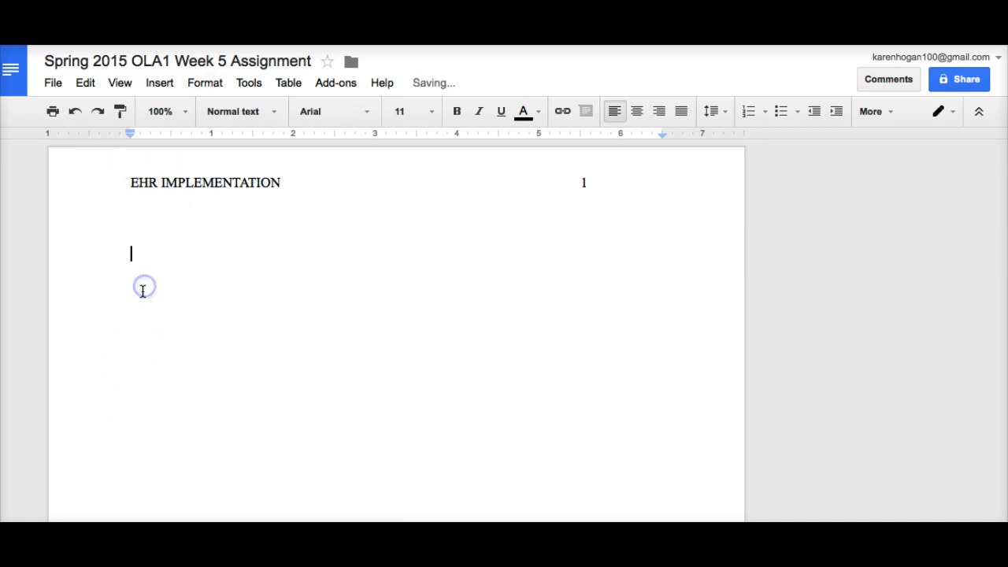
pyautogui.moveTo(278, 245)
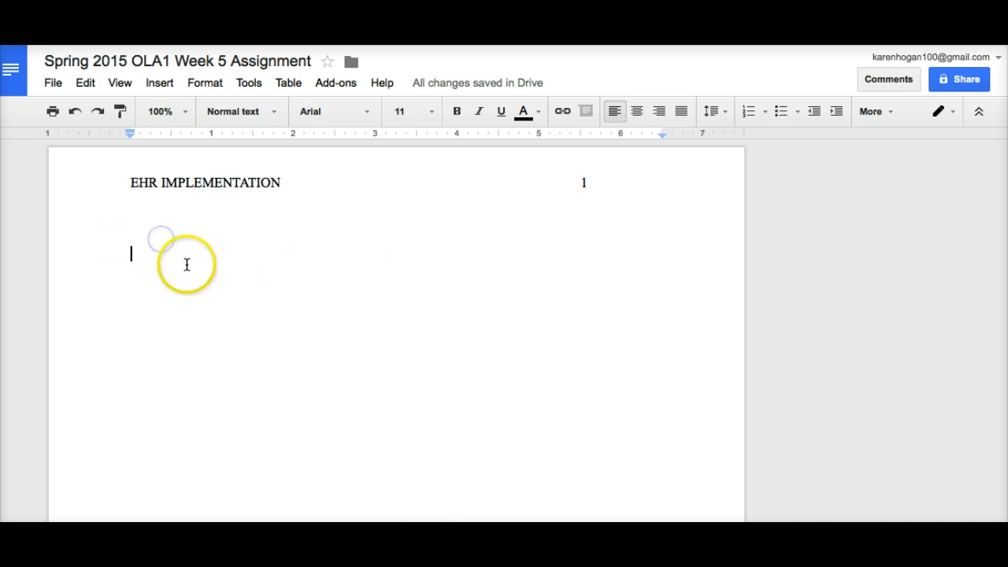
pyautogui.moveTo(274, 282)
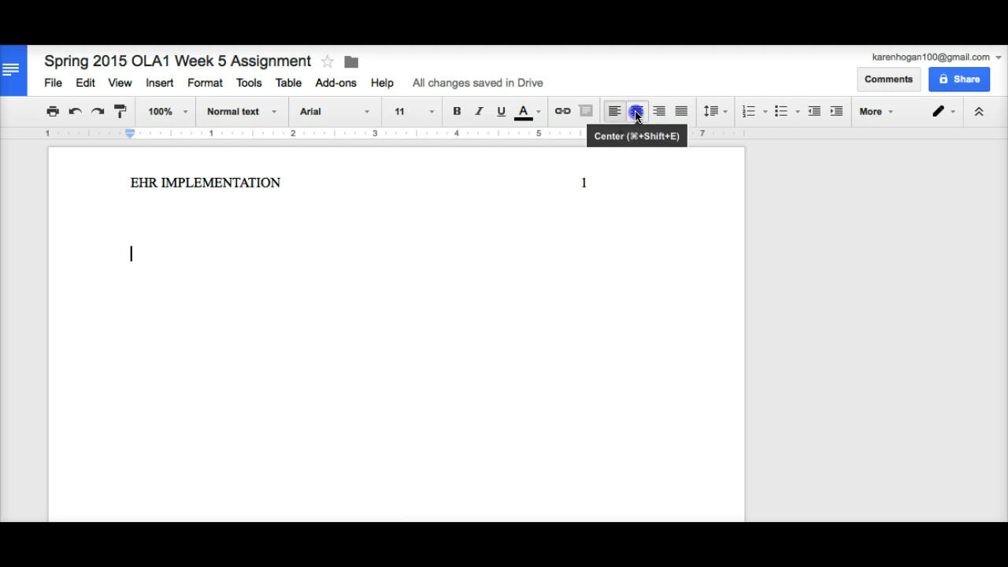
pyautogui.click(636, 110)
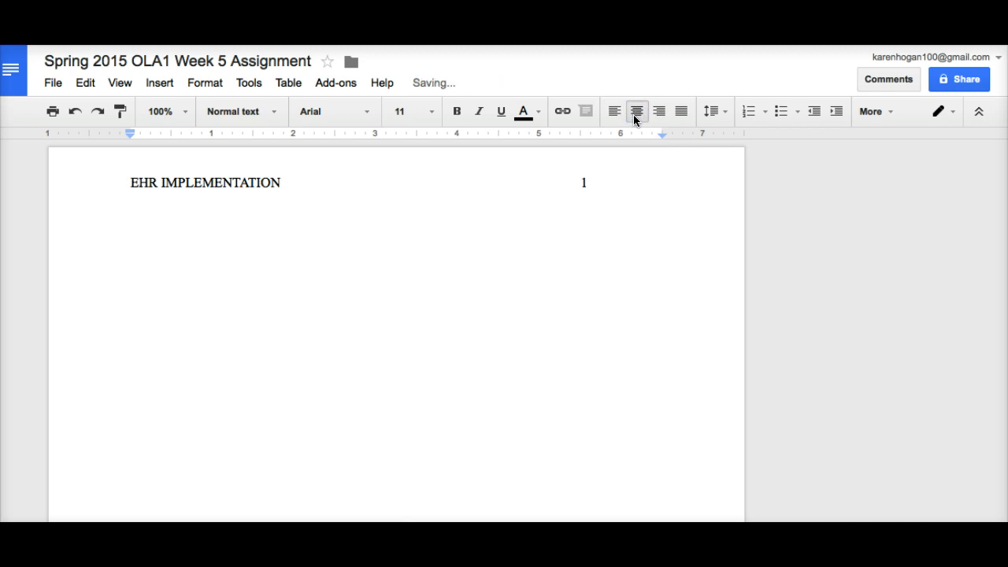
pyautogui.write('EHR Imp')
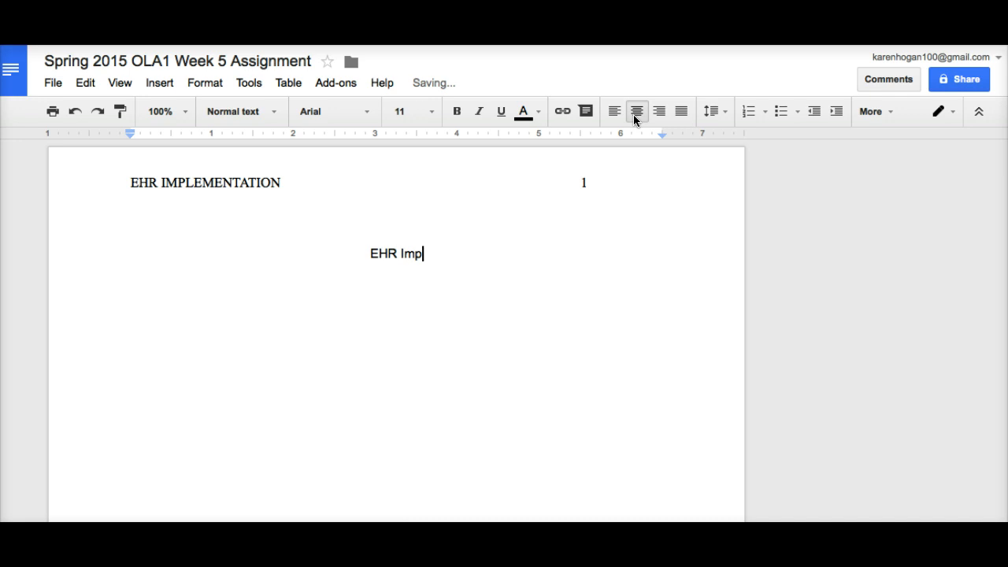
pyautogui.write('lementation')
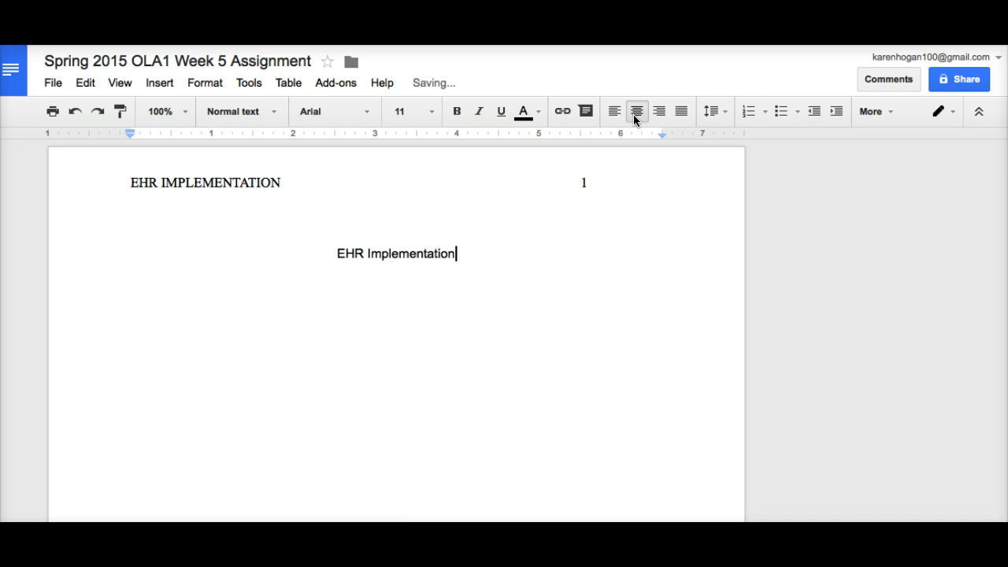
pyautogui.write('K')
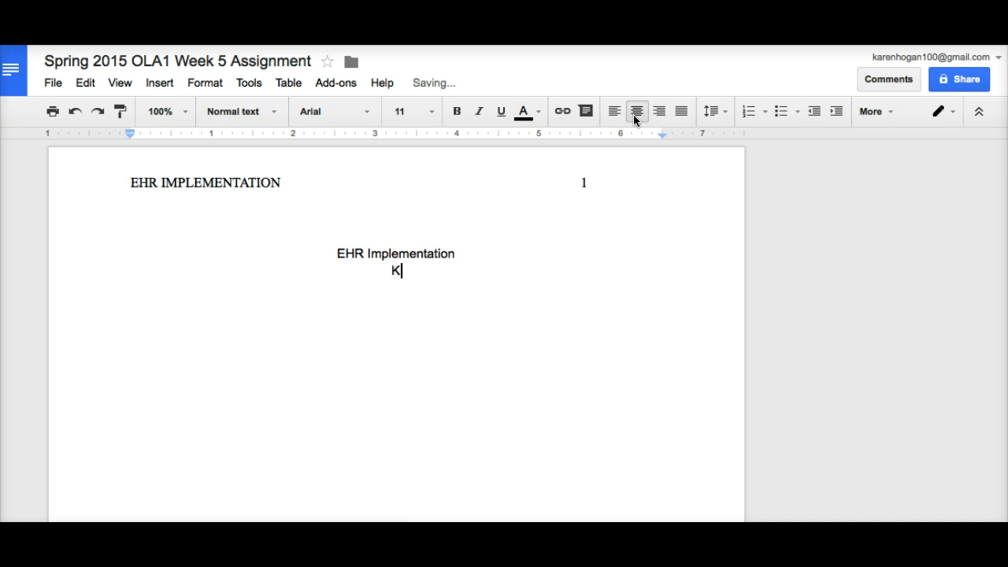
pyautogui.write('aren Hogan')
pyautogui.write('Sa')
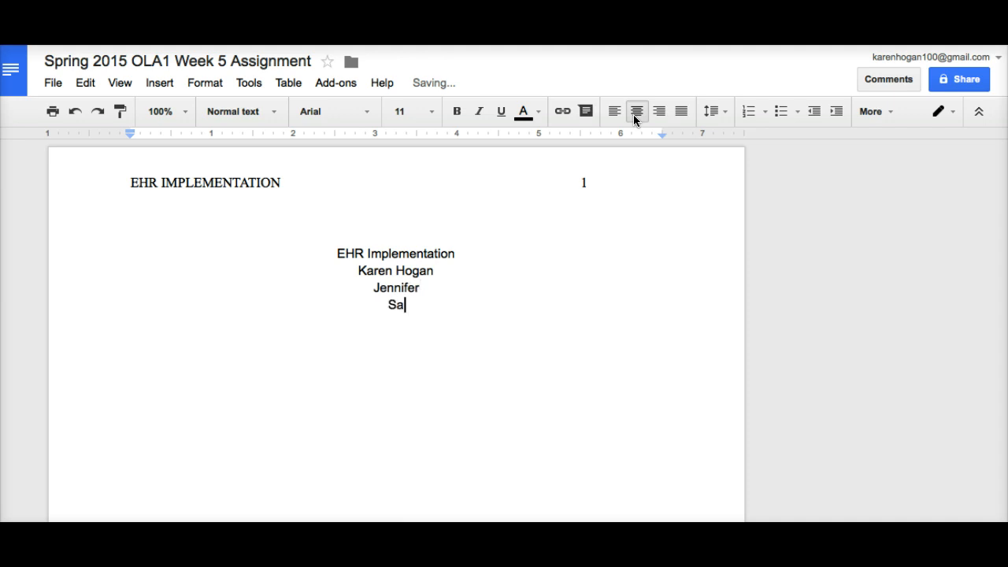
pyautogui.write('rah')
pyautogui.write('Susan')
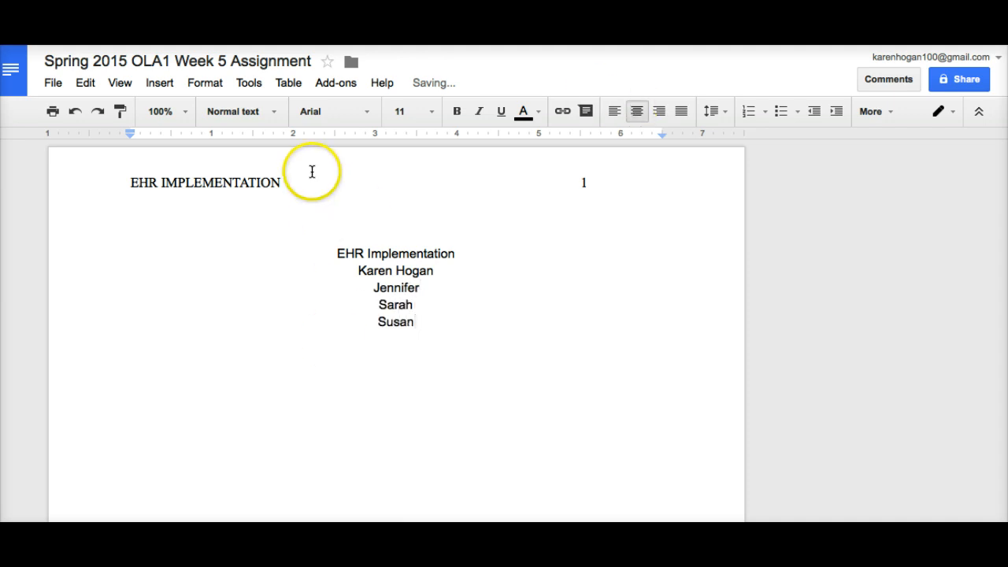
# Set the title and names block in Times New Roman at 12 point.
pyautogui.moveTo(337, 252); pyautogui.dragTo(416, 321)
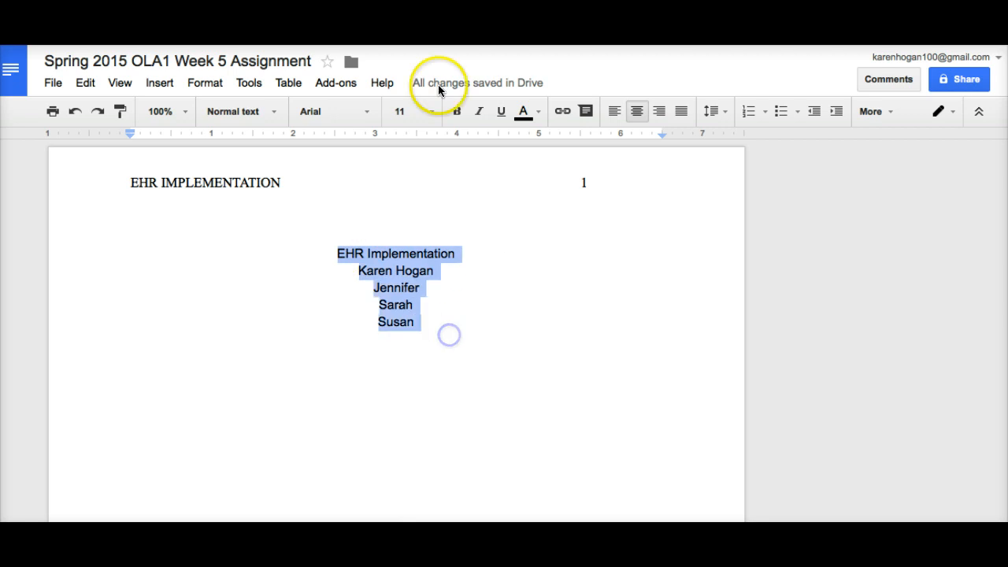
pyautogui.click(330, 111)
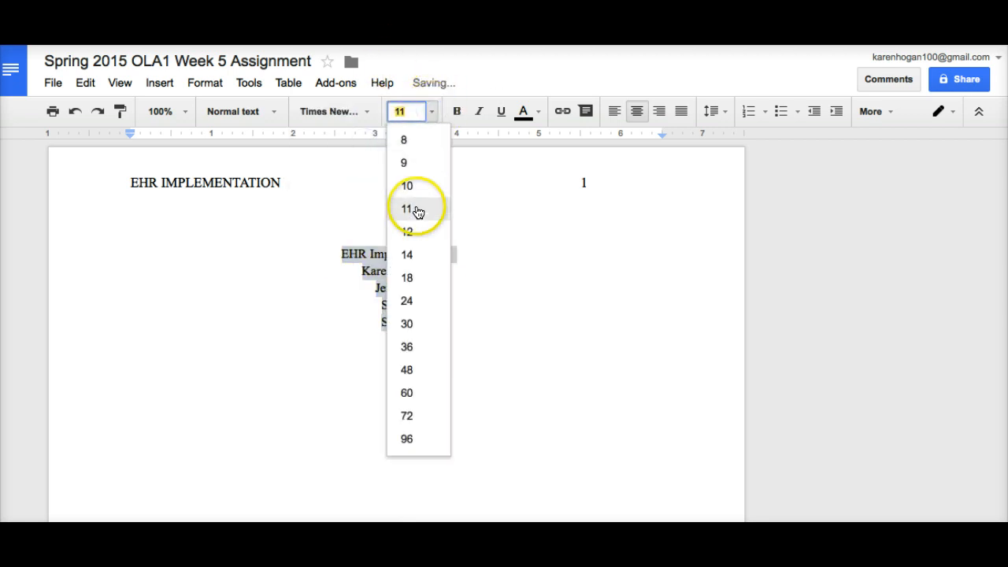
pyautogui.click(523, 110)
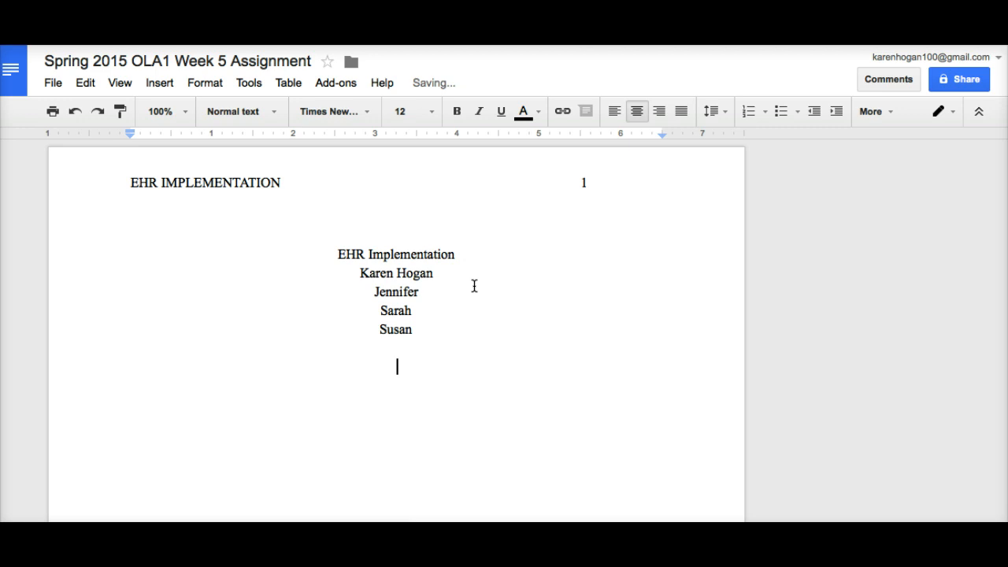
pyautogui.moveTo(605, 156)
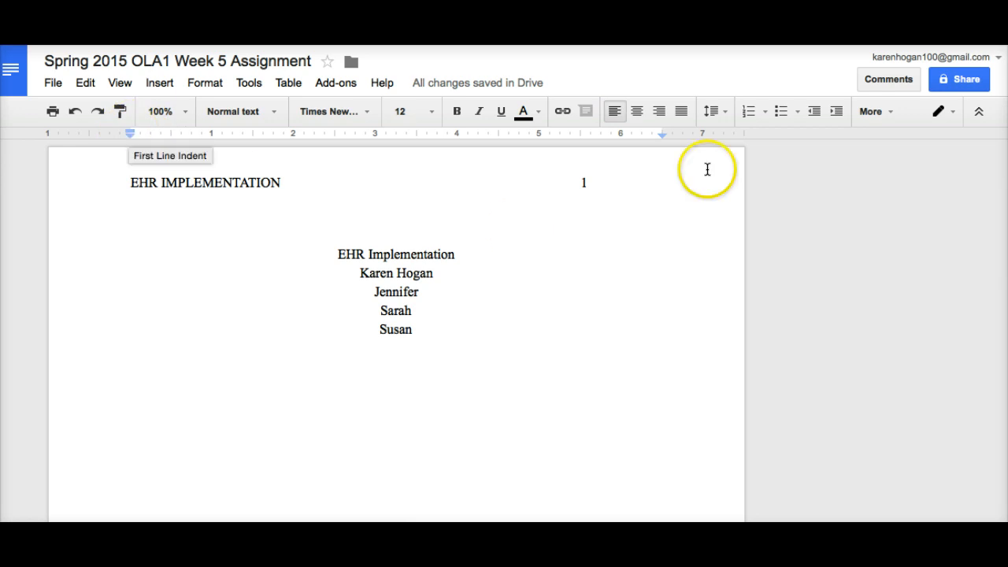
pyautogui.moveTo(273, 334)
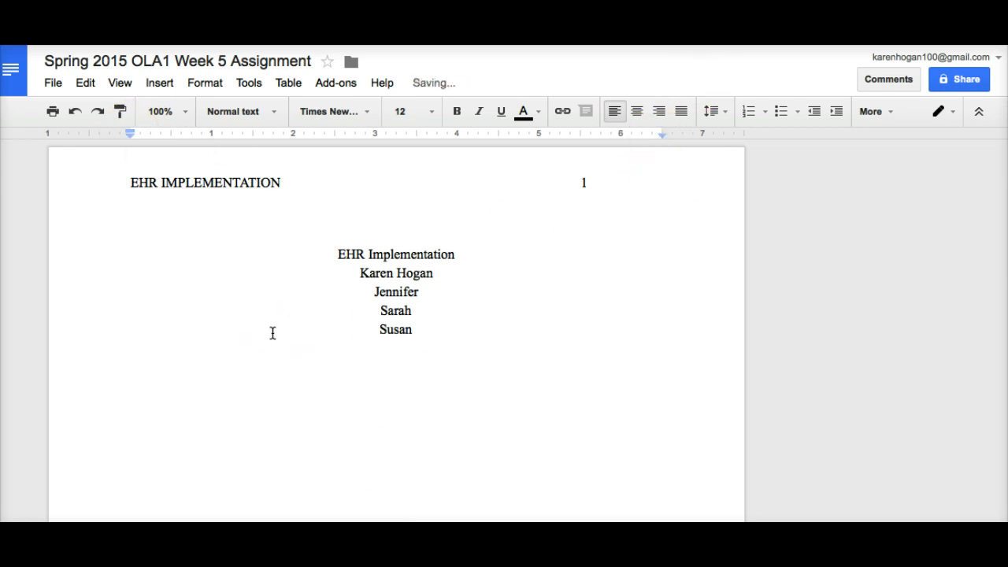
# Write the opening sentence 'This paper is regarding…' and make the body double-spaced via Format > Line spacing.
pyautogui.write('This')
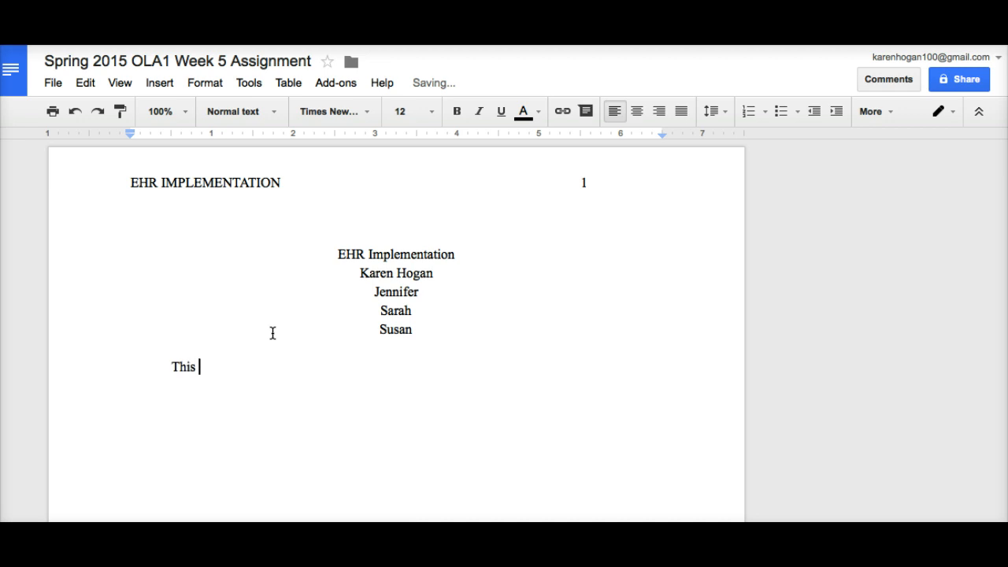
pyautogui.write('w')
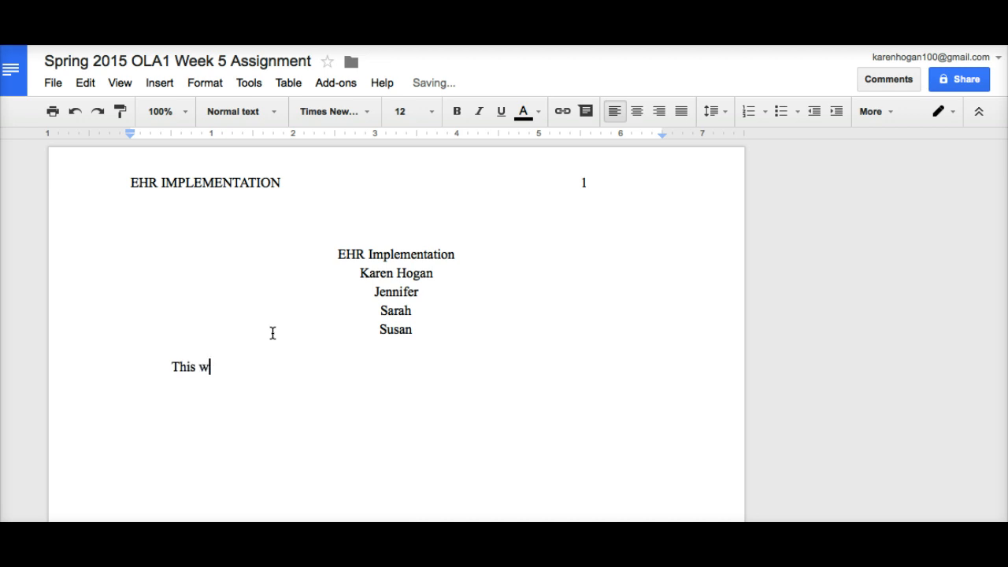
pyautogui.write('paper is regarding………….')
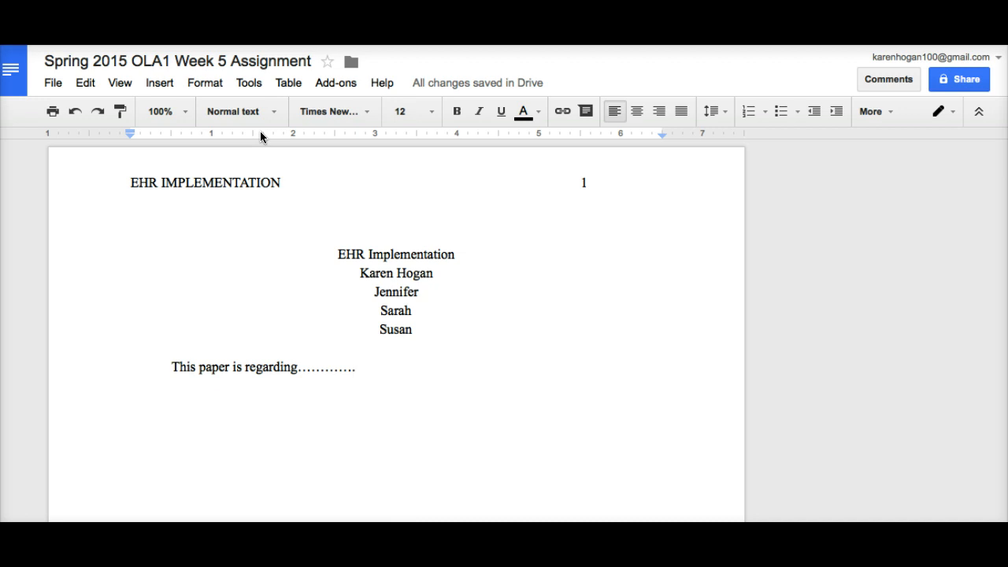
pyautogui.click(249, 82)
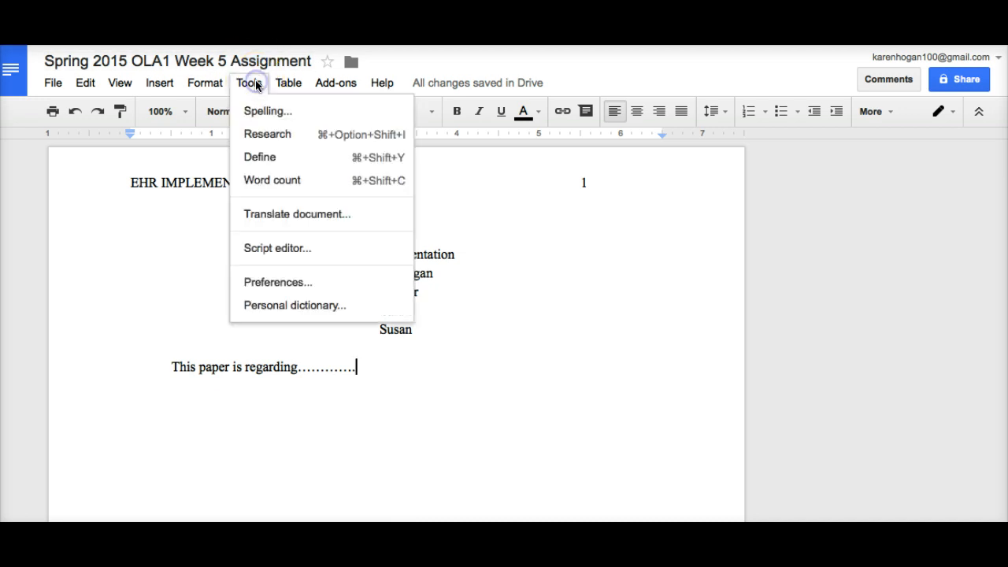
pyautogui.click(205, 82)
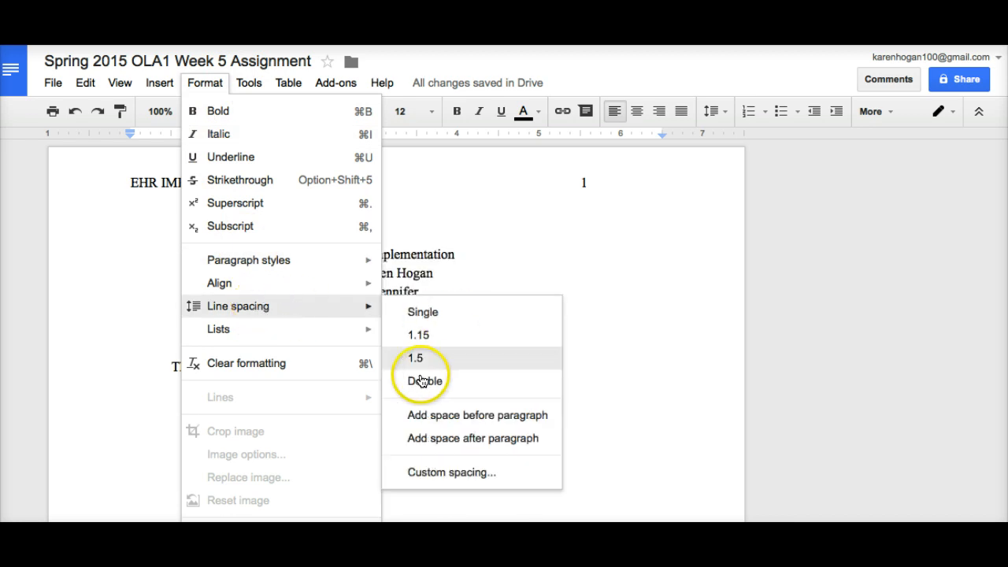
pyautogui.click(425, 382)
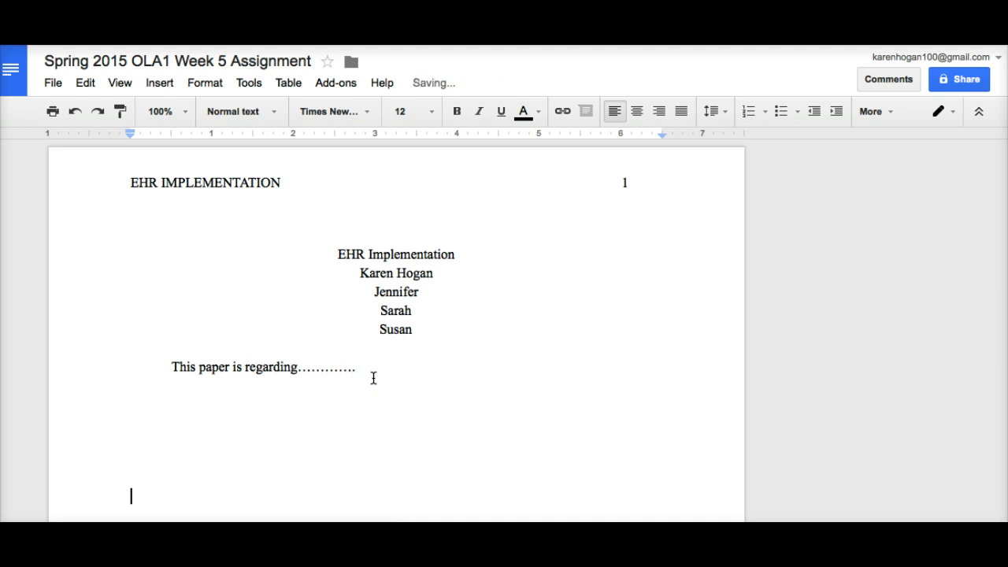
# Add the filler letters 'hjjjjjjj' below the opening line to push the body down the page.
pyautogui.write('h')
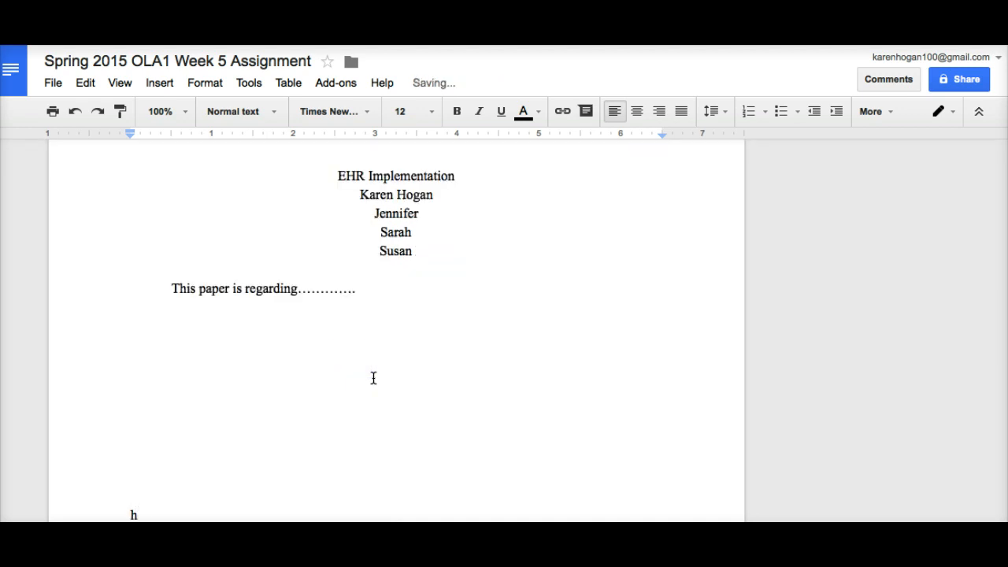
pyautogui.write('jjj')
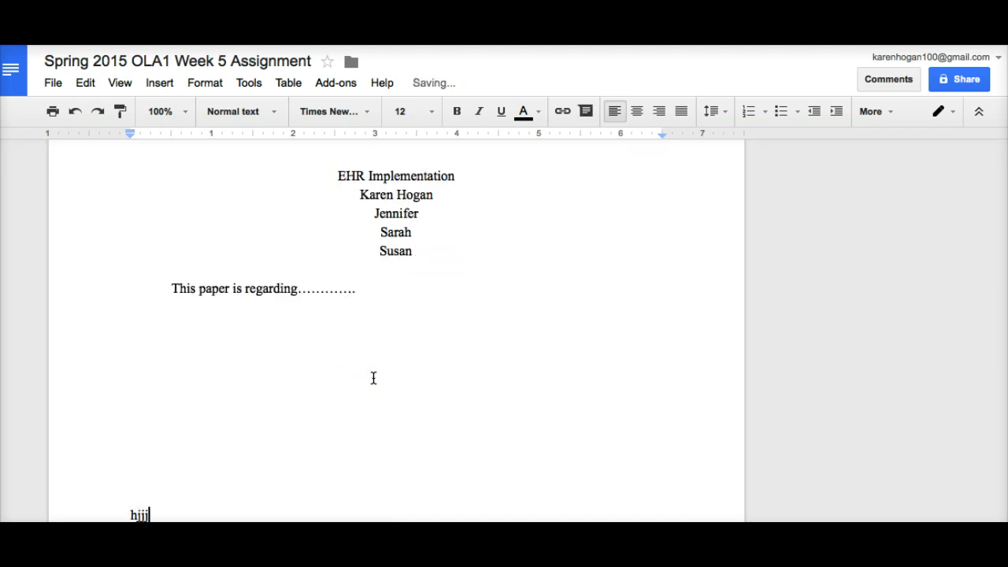
pyautogui.write('jjjj')
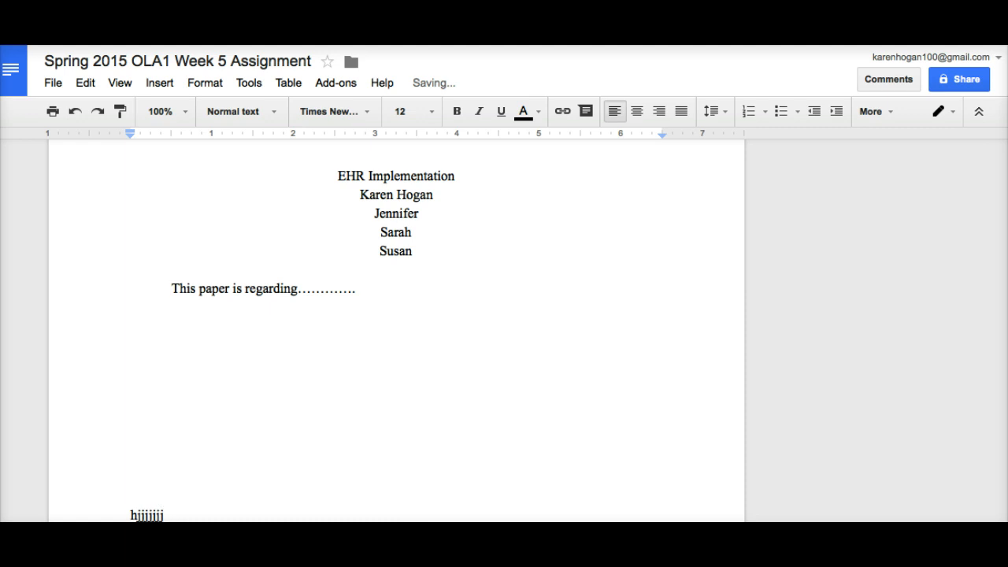
pyautogui.scroll(-3)
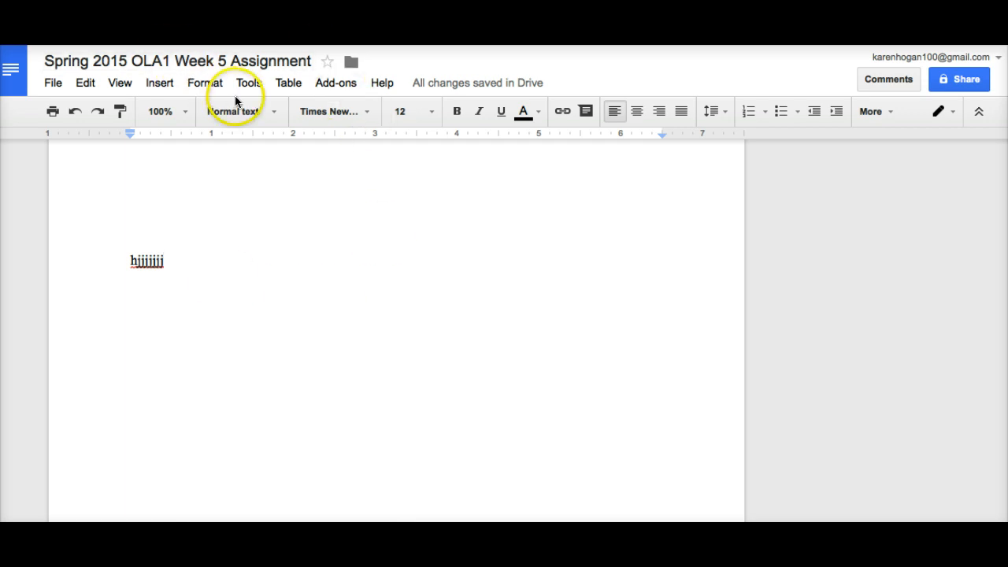
# Insert a page break and start page 2 with a centered 'References' heading.
pyautogui.click(159, 82)
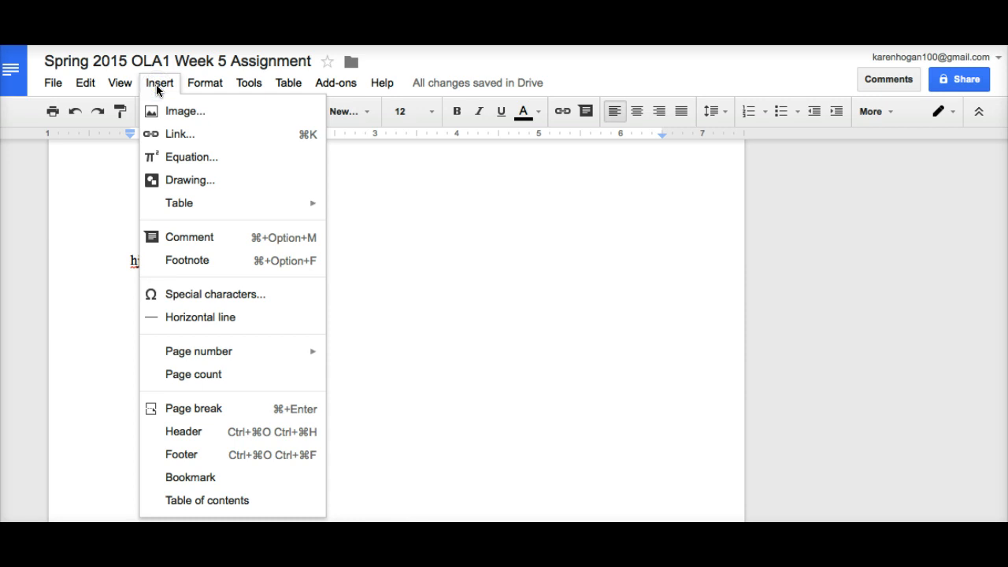
pyautogui.moveTo(208, 408)
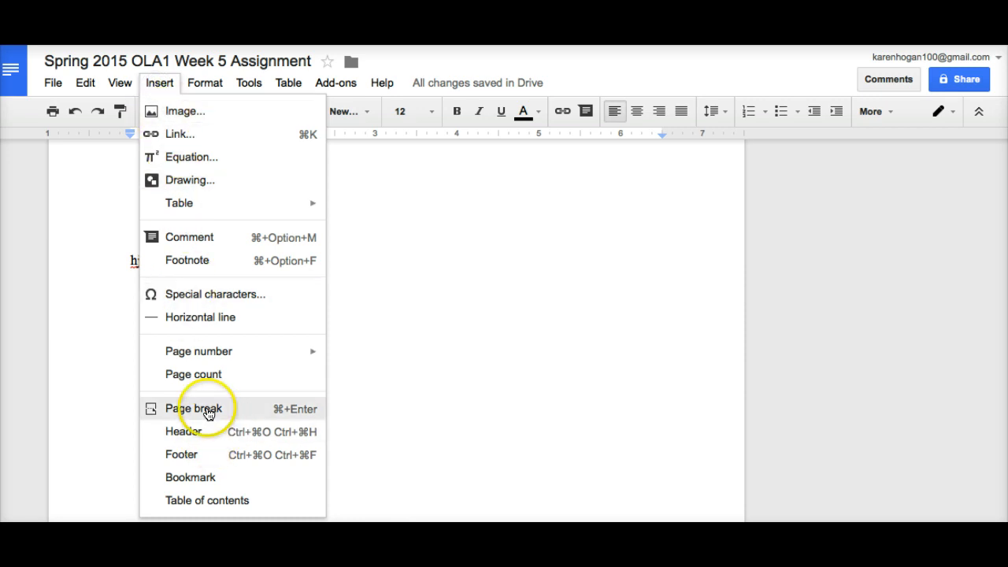
pyautogui.click(194, 408)
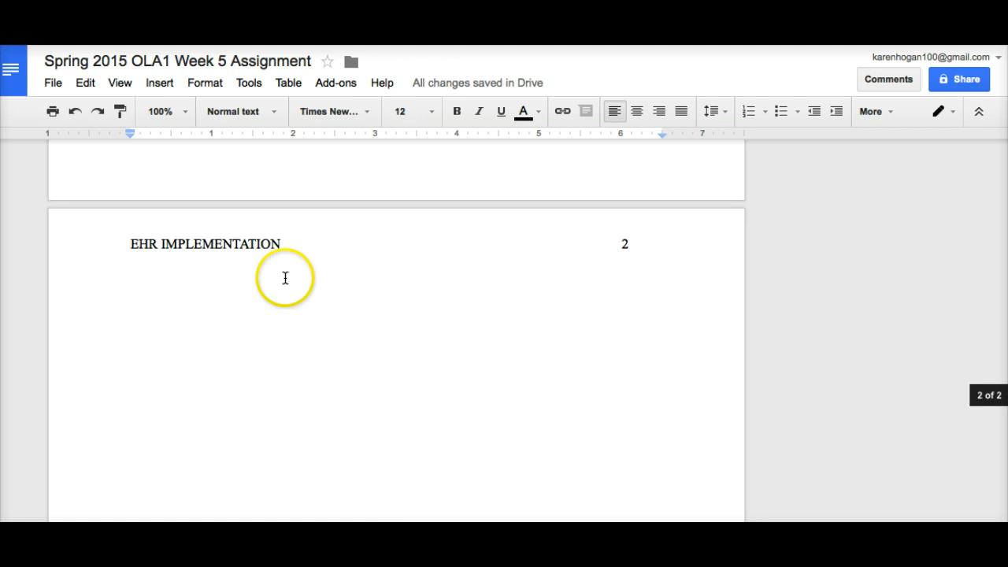
pyautogui.click(636, 110)
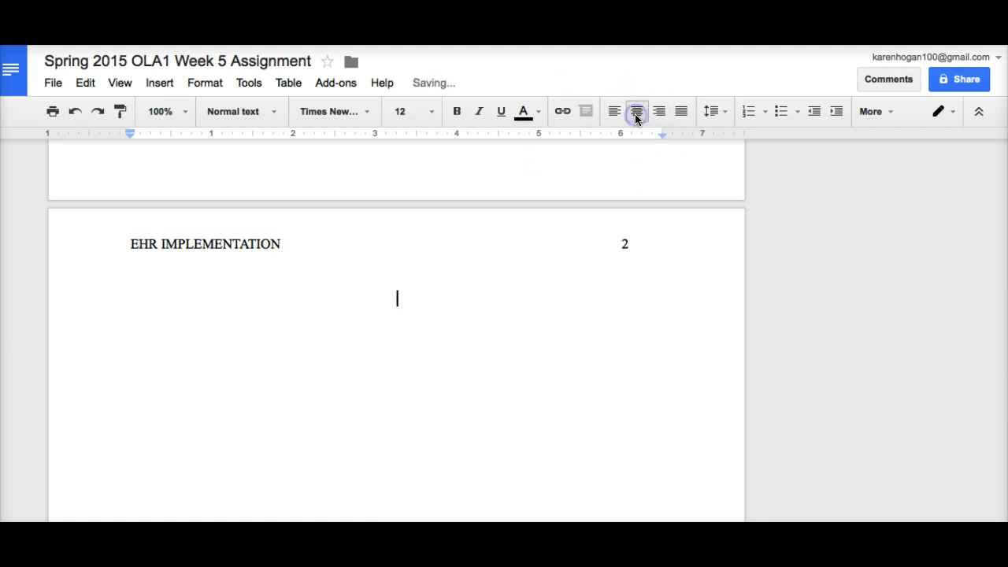
pyautogui.write('References')
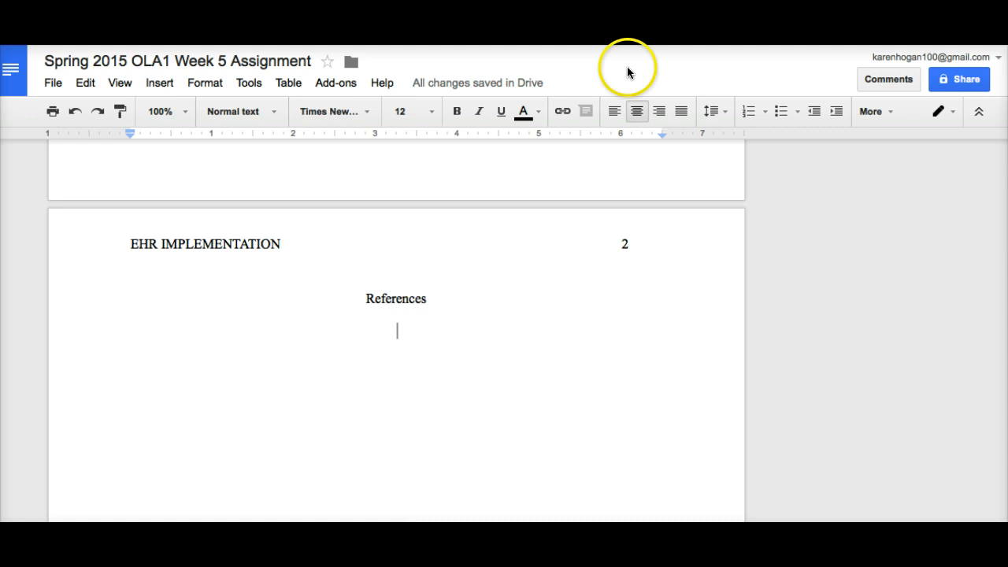
pyautogui.click(614, 110)
pyautogui.write('Read the assignment')
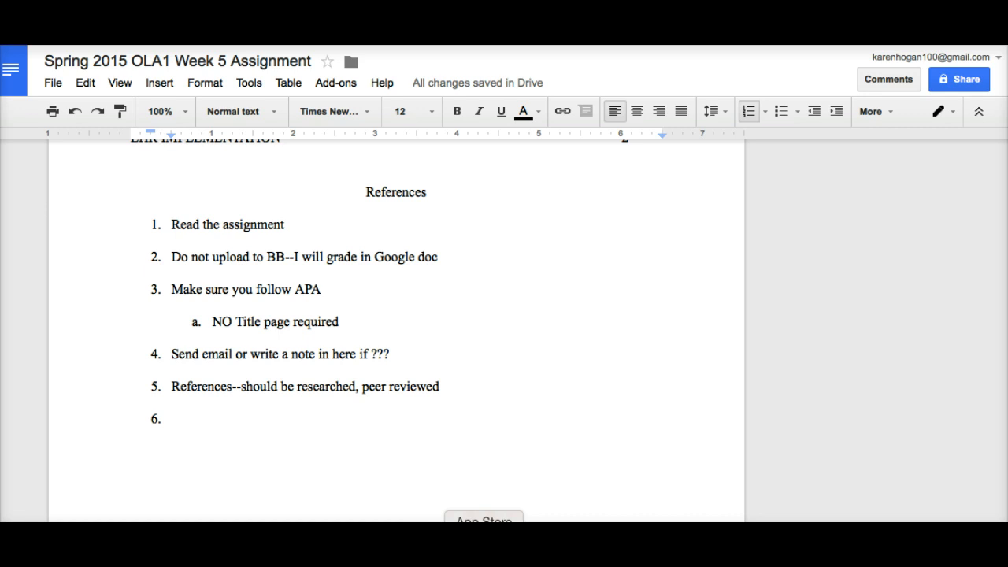
# Begin checklist item 6 with 'Collor', backspacing over the mistyped letters.
pyautogui.click(192, 410)
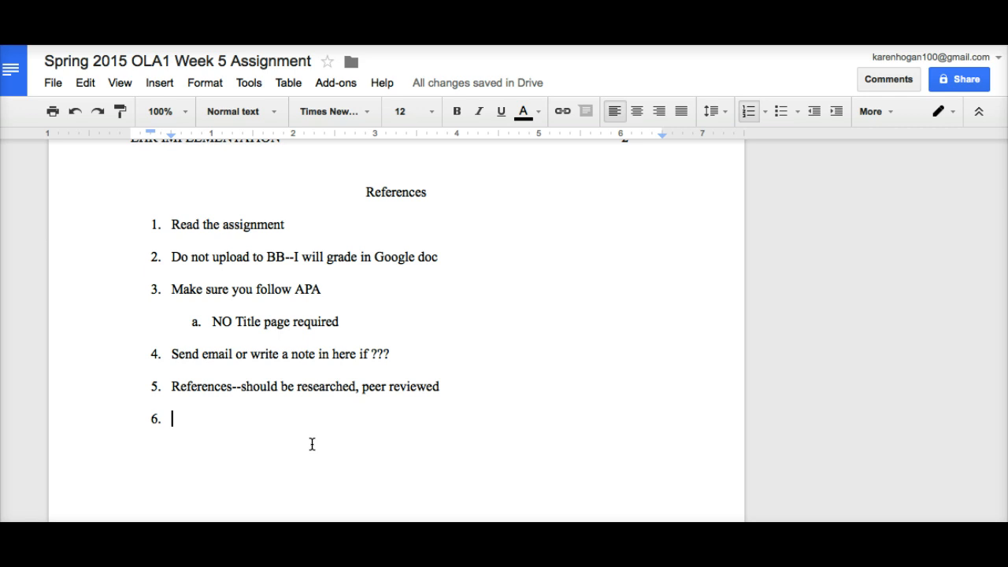
pyautogui.write('C')
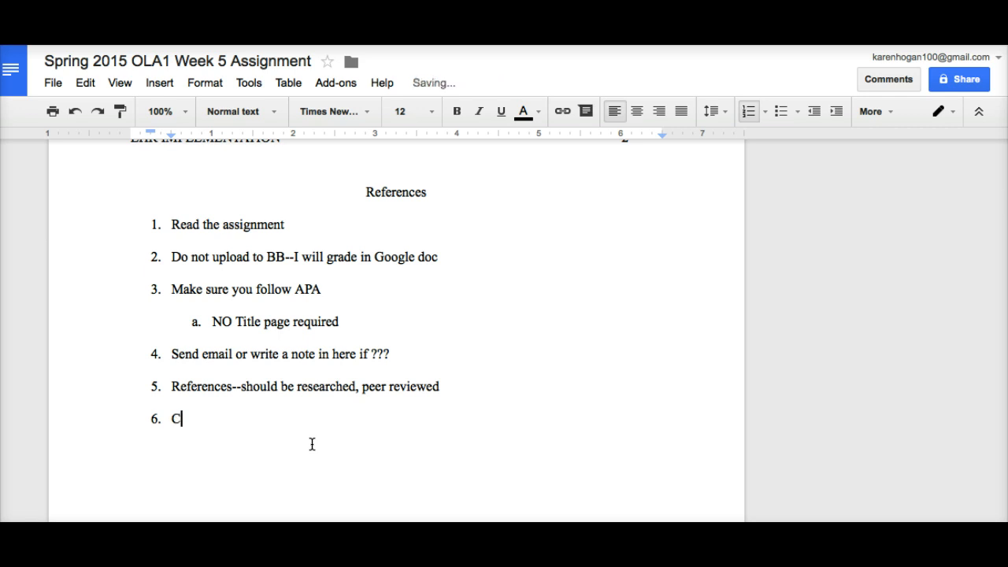
pyautogui.write('ollor')
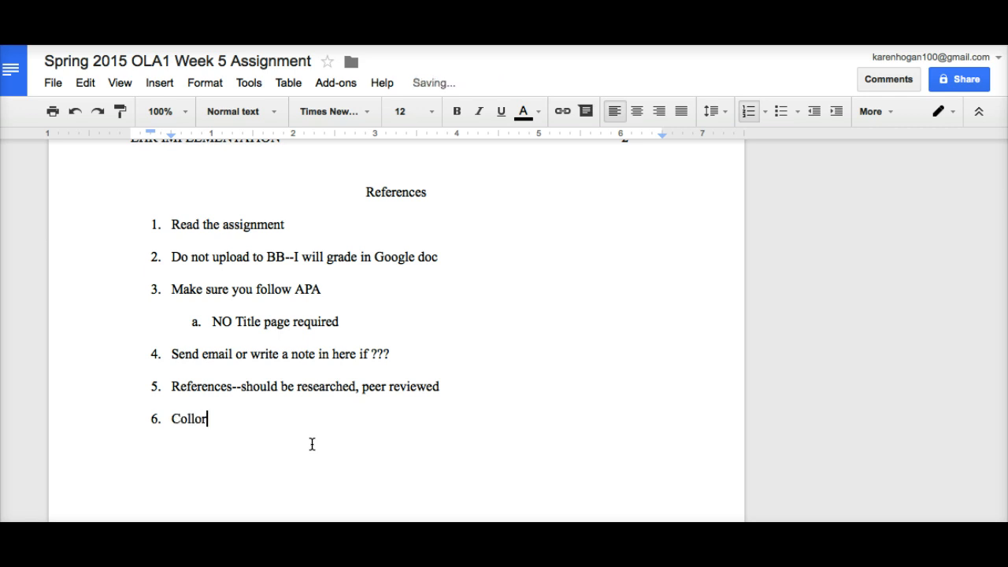
pyautogui.write('atbe')
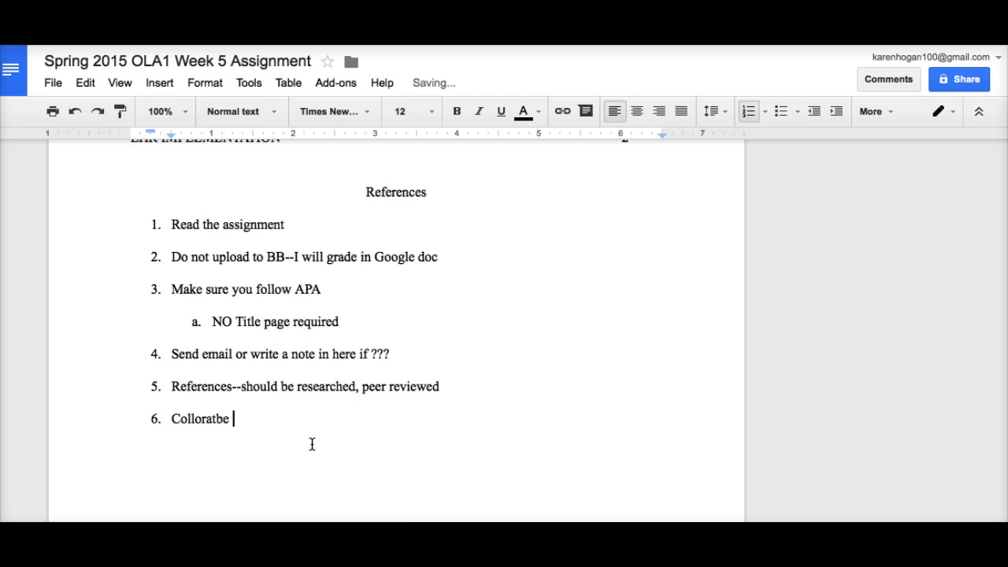
pyautogui.press('BackSpace')
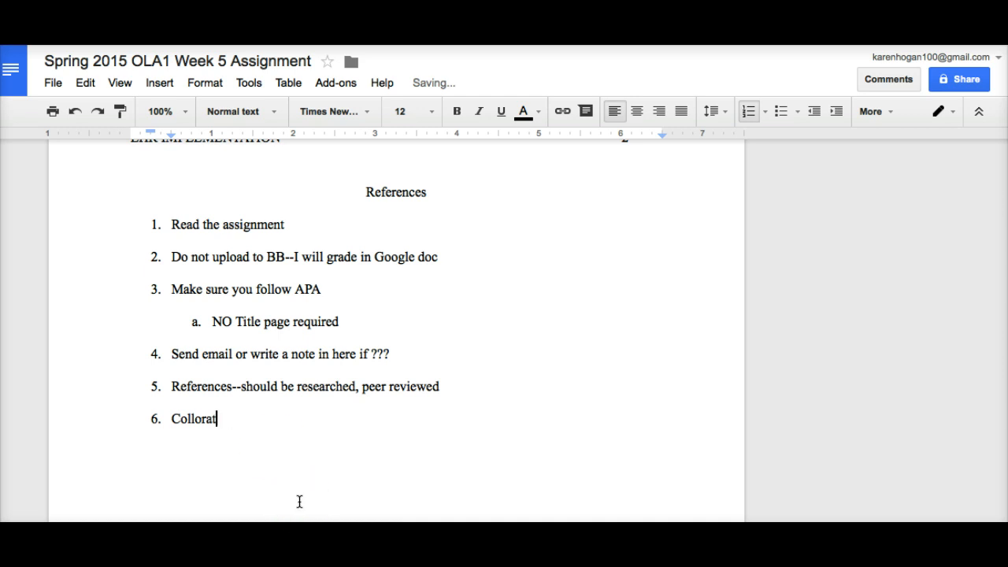
pyautogui.press('Backspace')
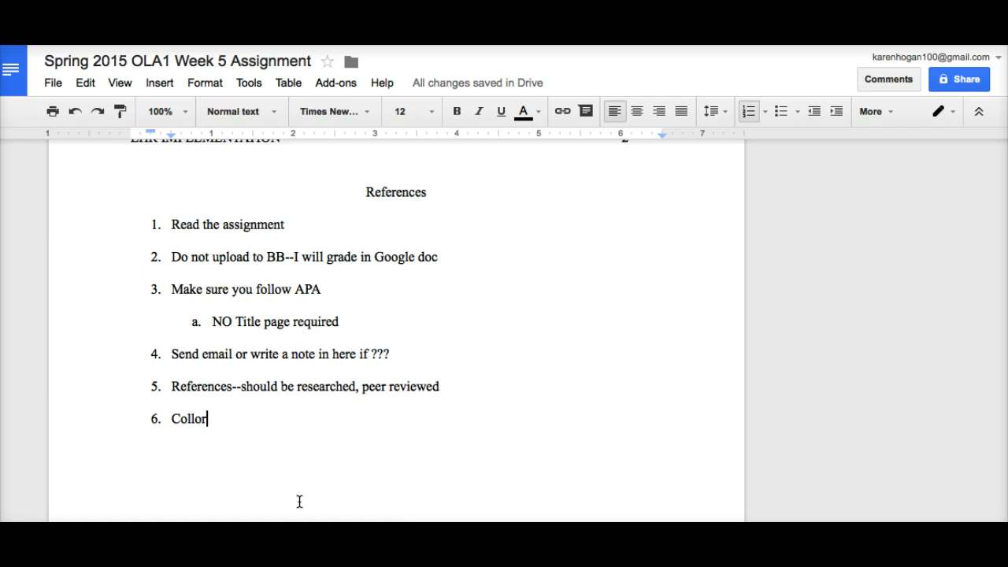
pyautogui.moveTo(915, 307)
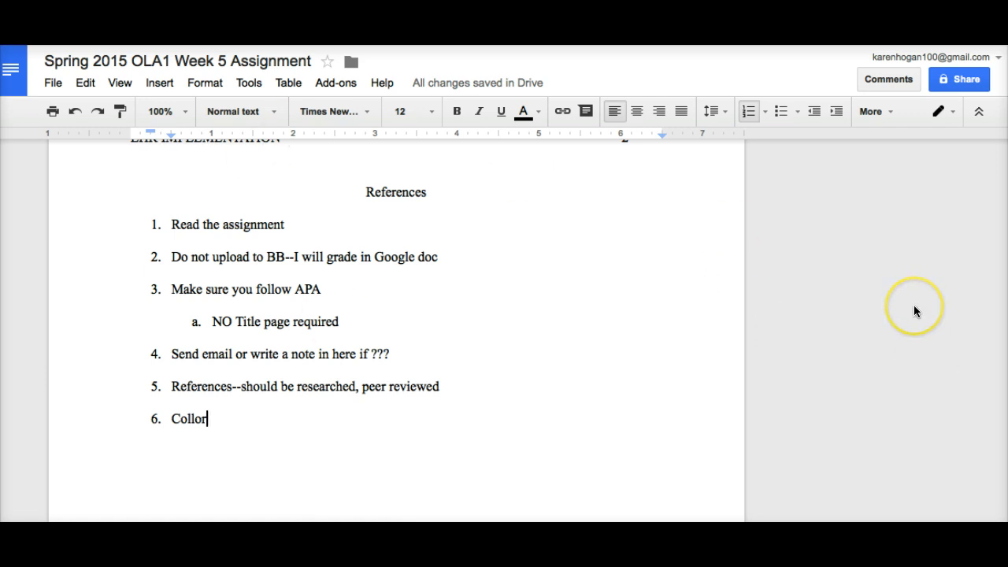
pyautogui.moveTo(794, 382)
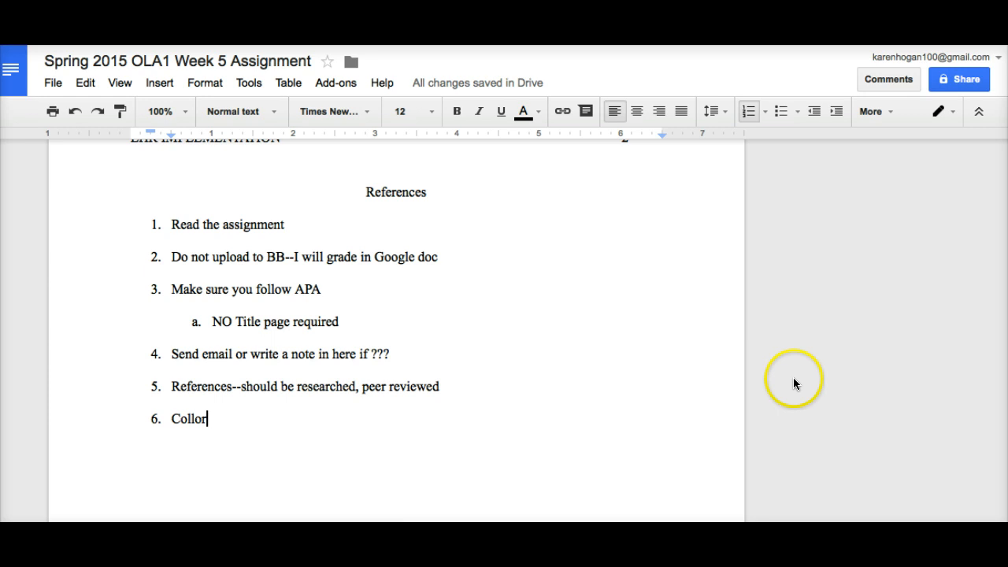